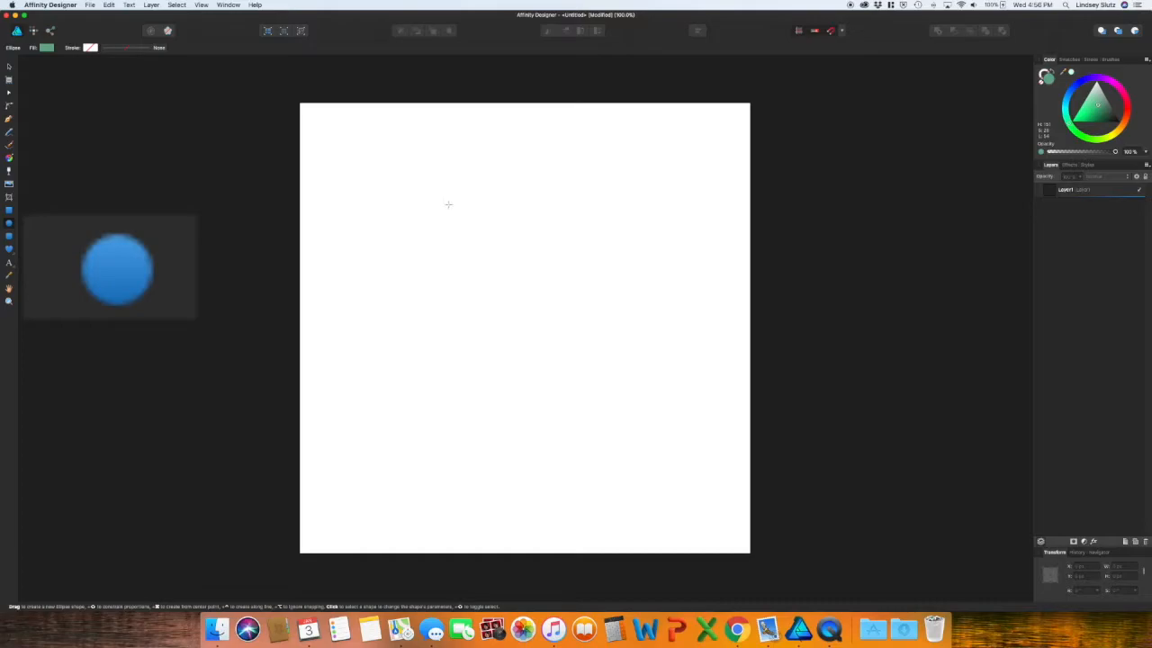
- Draw a green oval in the canvas centre and convert its outline to editable curves
left_click_drag(450, 212, 612, 396)
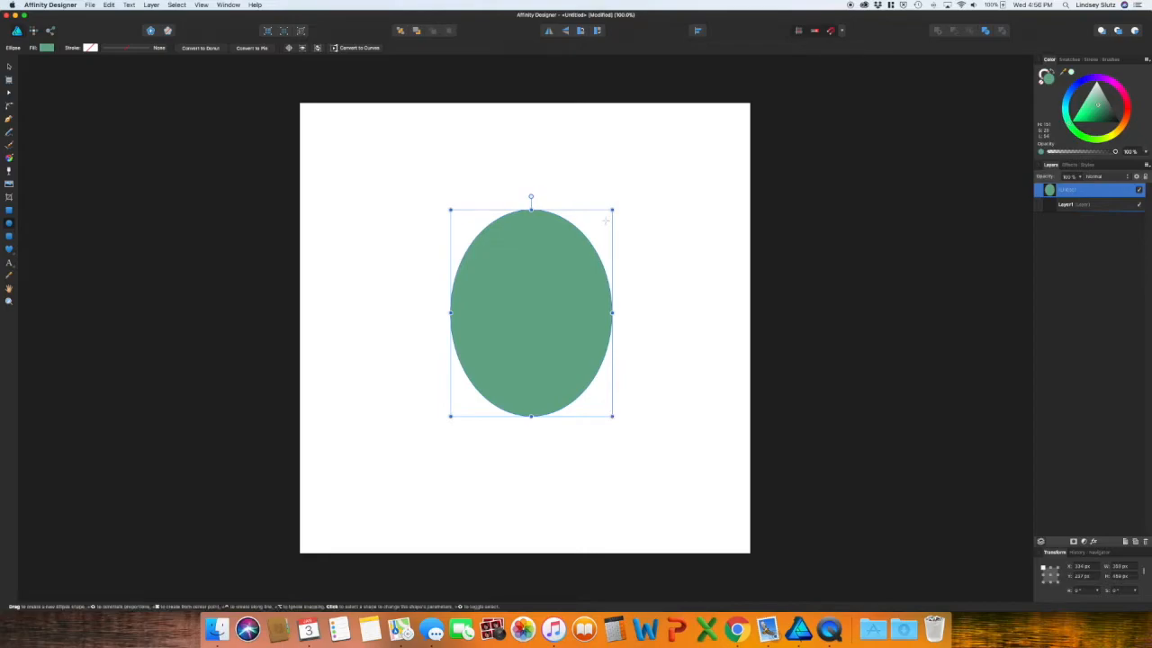
mouse_move(356, 47)
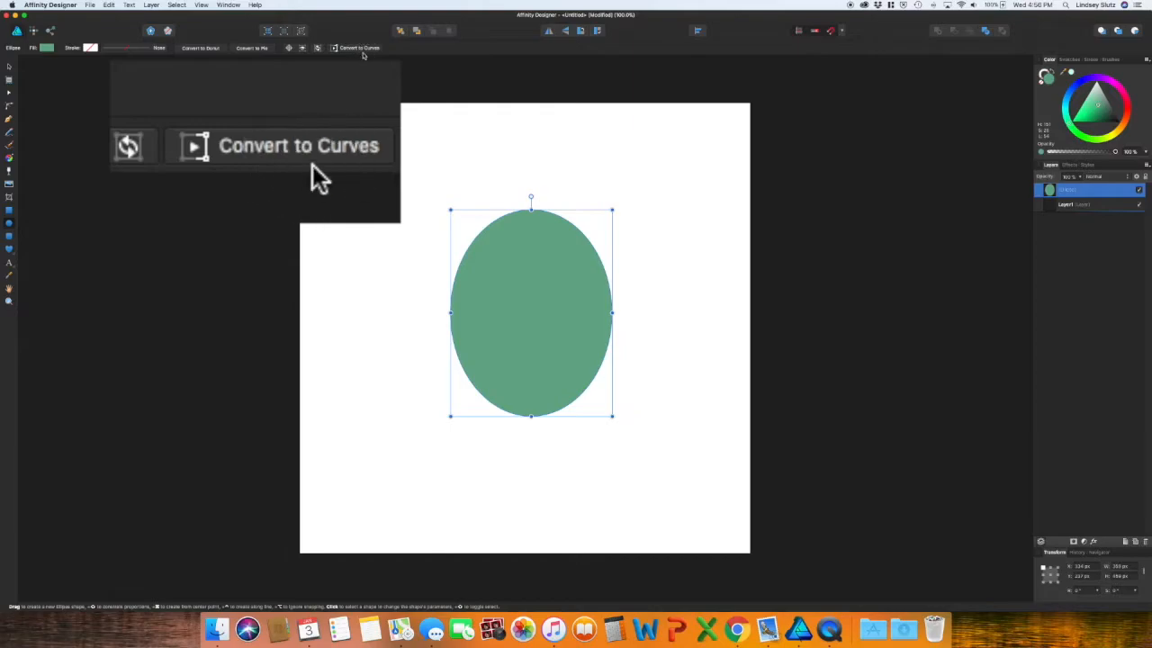
mouse_move(302, 162)
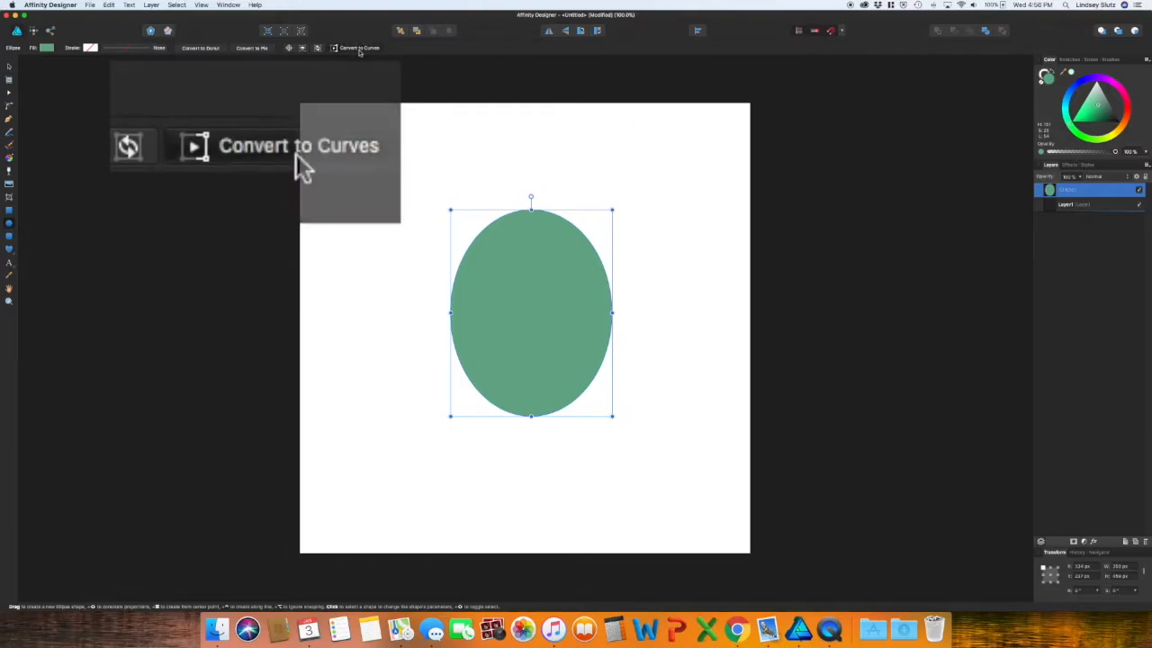
left_click(364, 47)
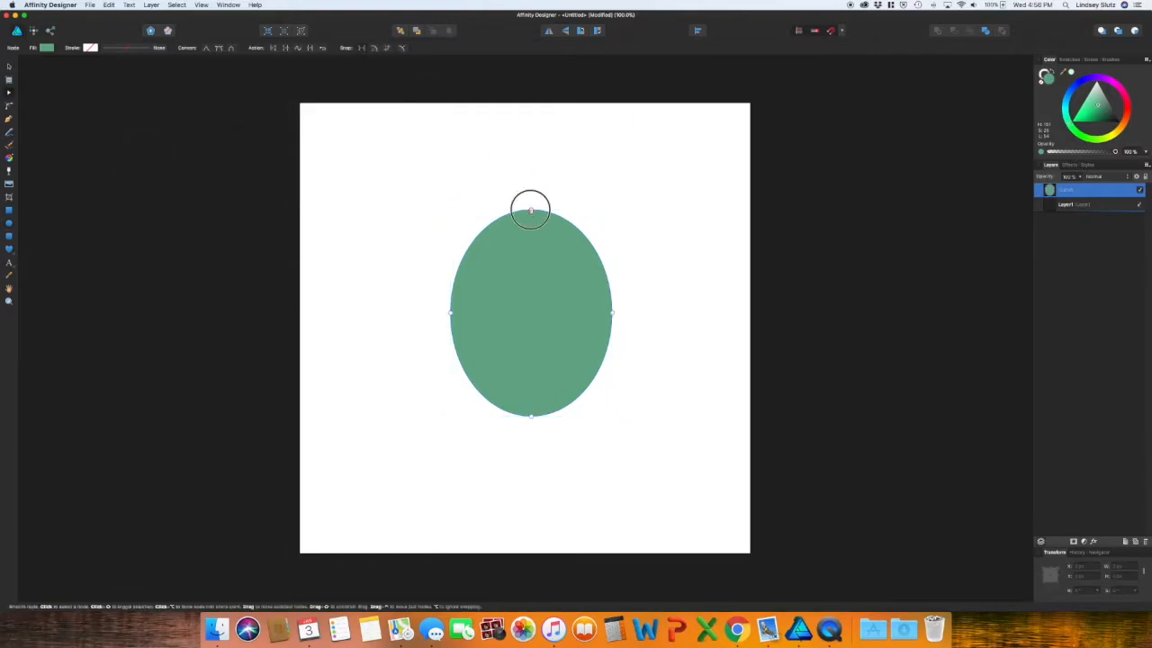
- Reshape the oval's nodes into a lopsided, rounded cactus pad with a flatter top
left_click_drag(529, 208, 603, 208)
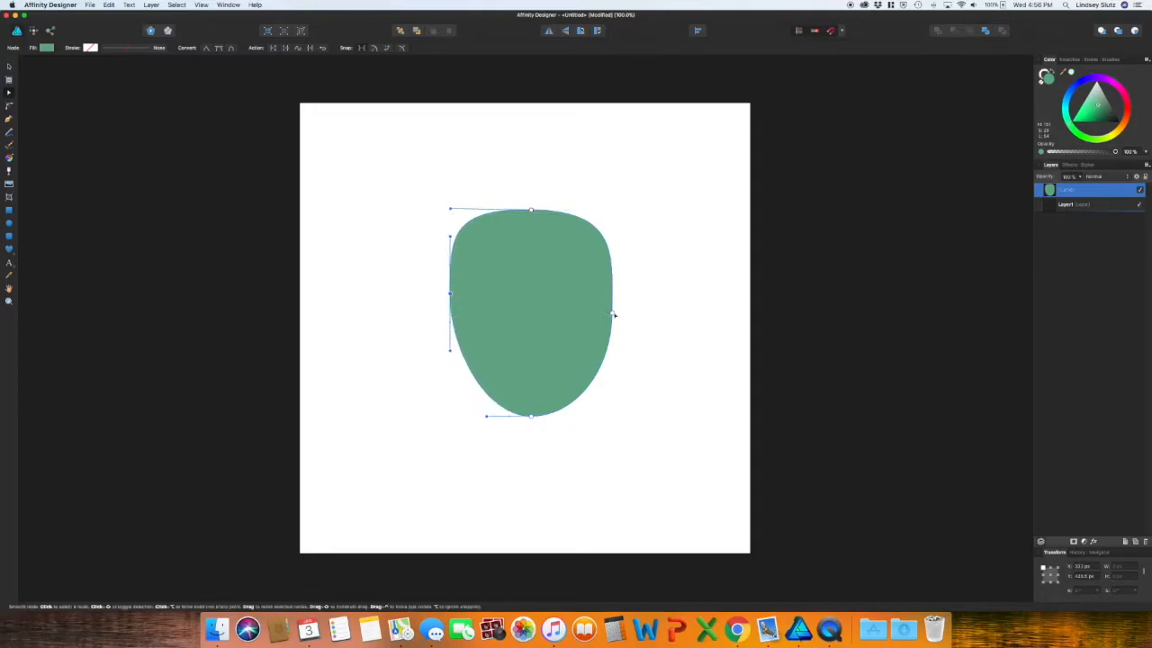
left_click_drag(616, 313, 619, 302)
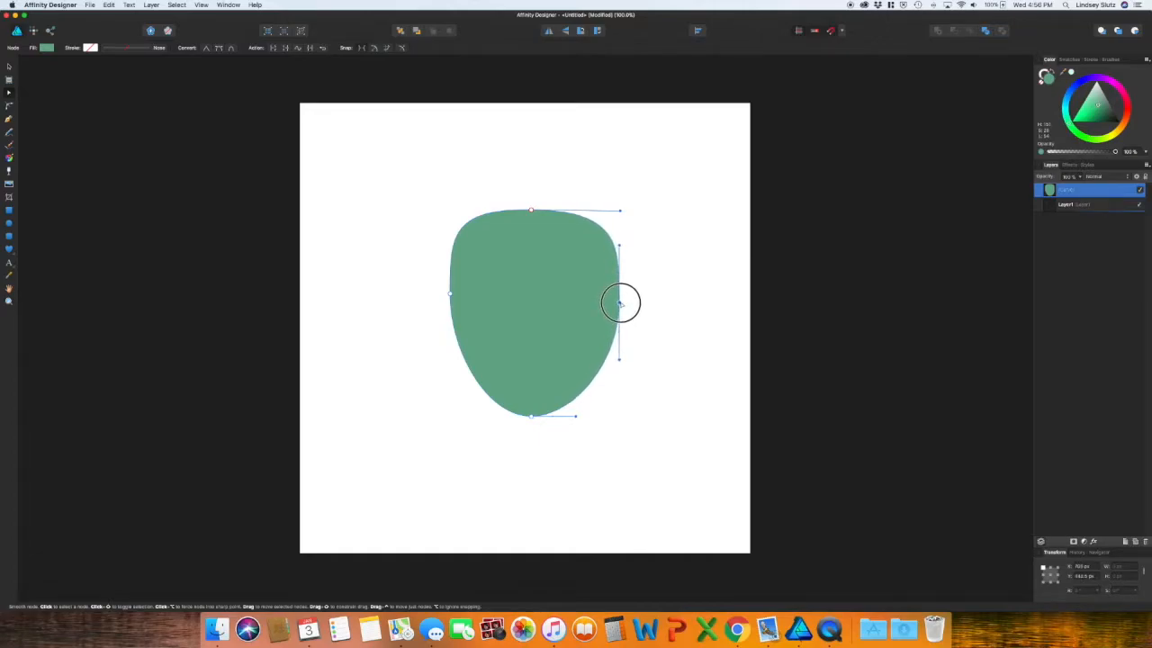
left_click_drag(619, 302, 616, 209)
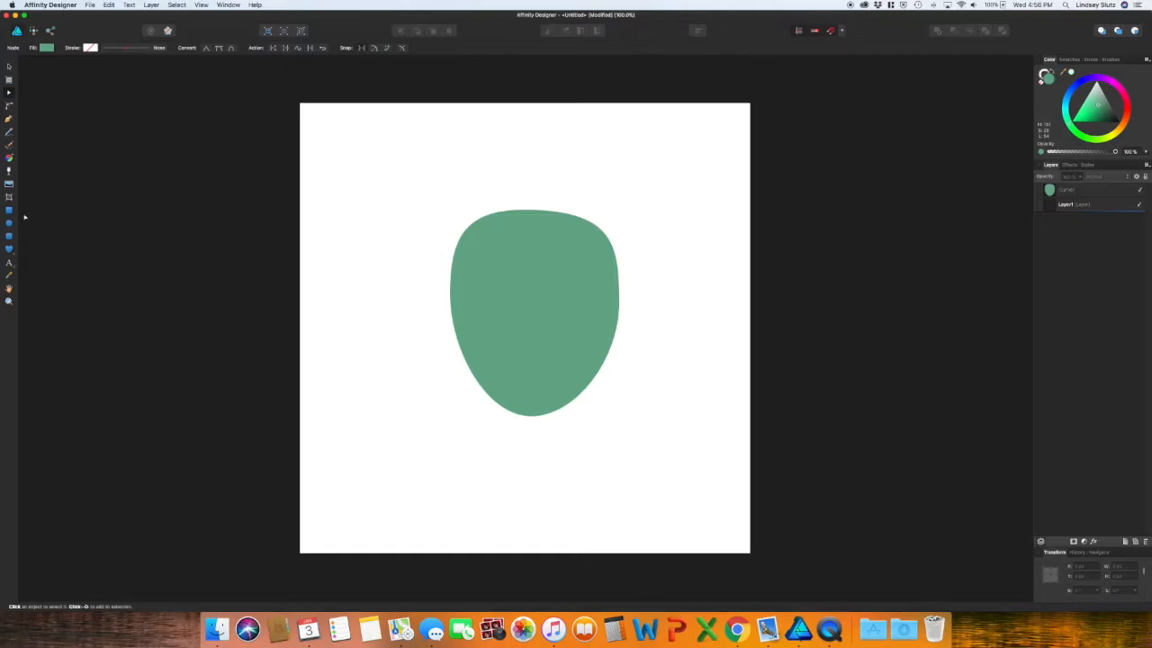
mouse_move(389, 371)
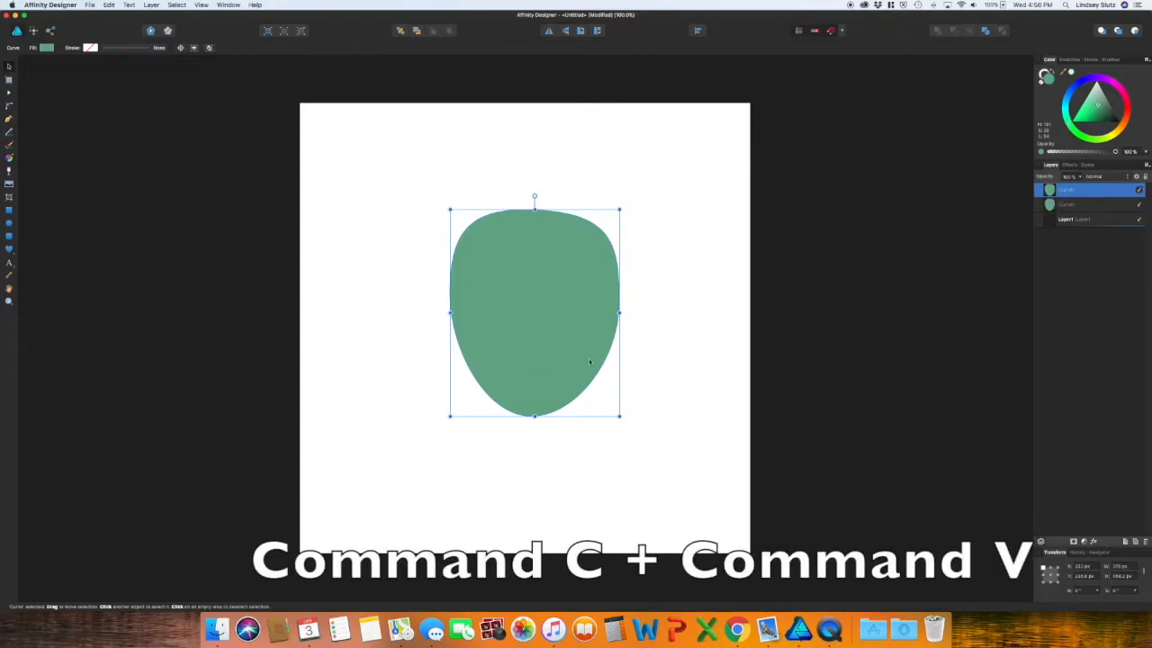
- Shrink a pasted copy of the pad and place it at the main pad's upper left
left_click_drag(533, 313, 405, 291)
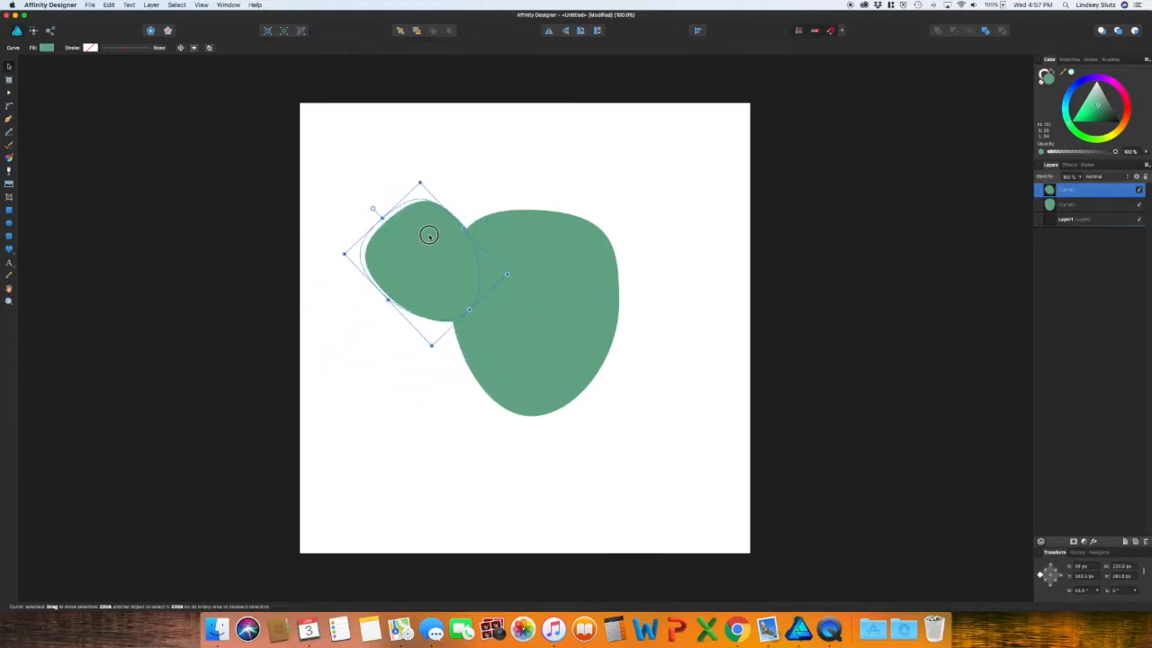
left_click_drag(428, 234, 446, 223)
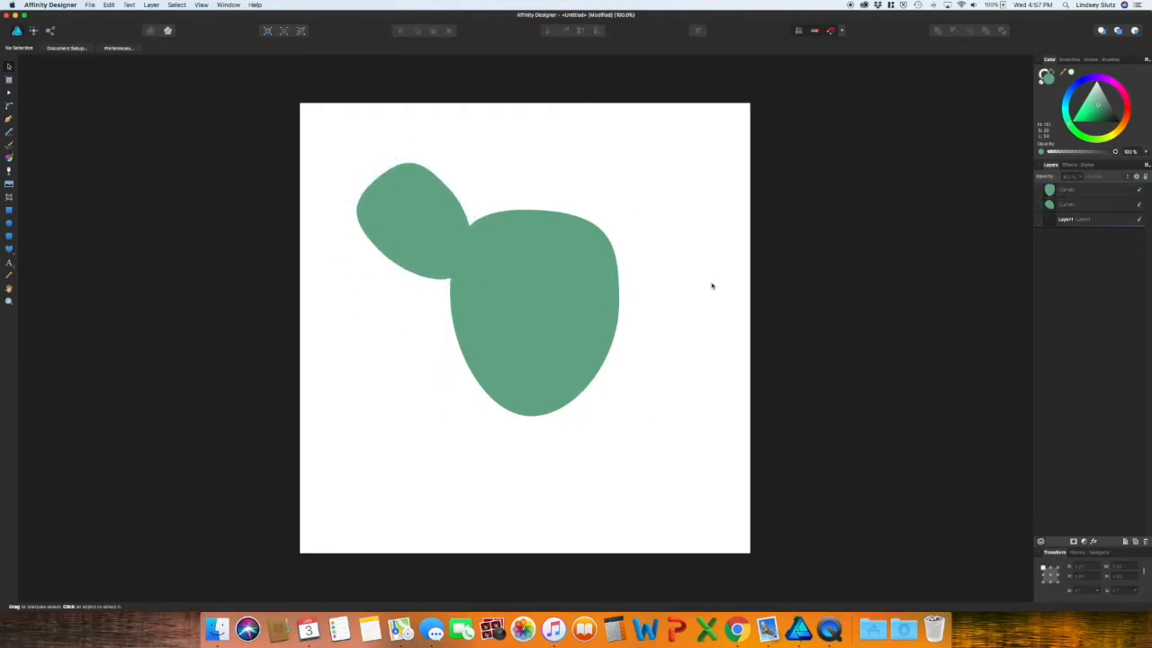
left_click(418, 242)
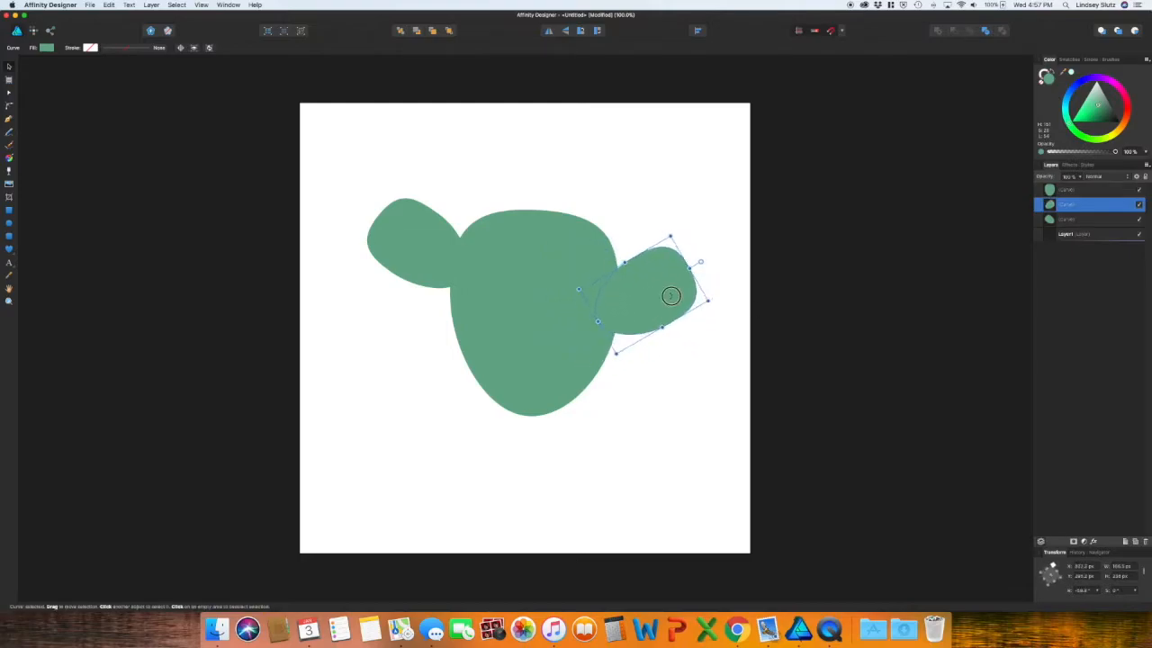
- Place another small pad copy on the main pad's right side
left_click_drag(671, 295, 659, 324)
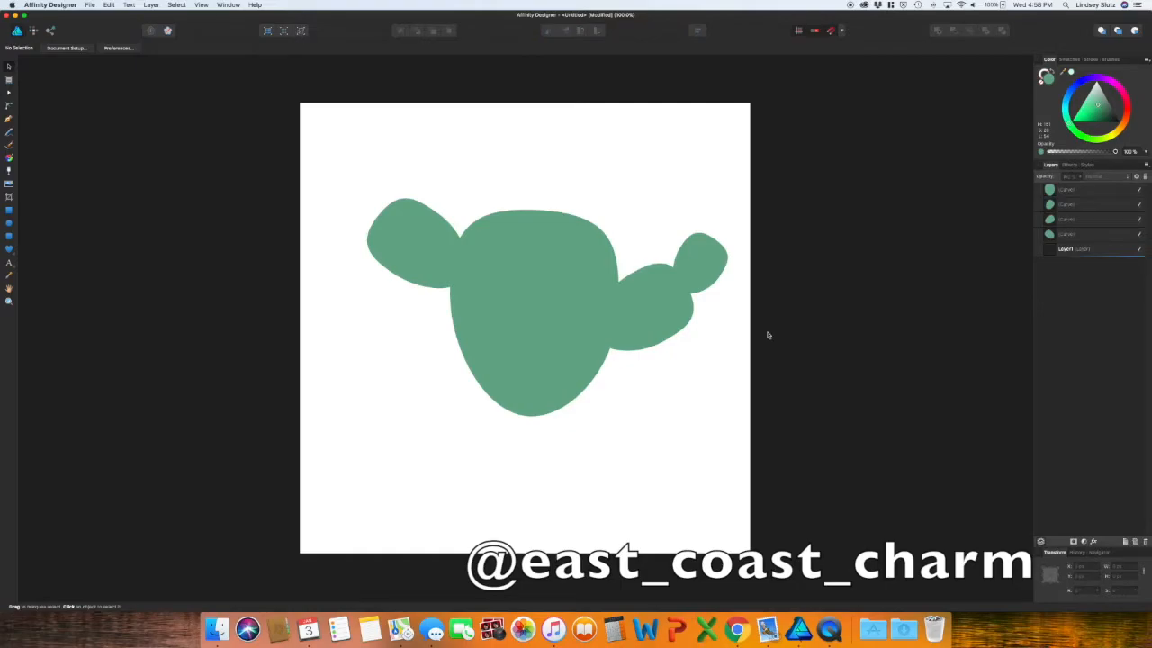
left_click(700, 256)
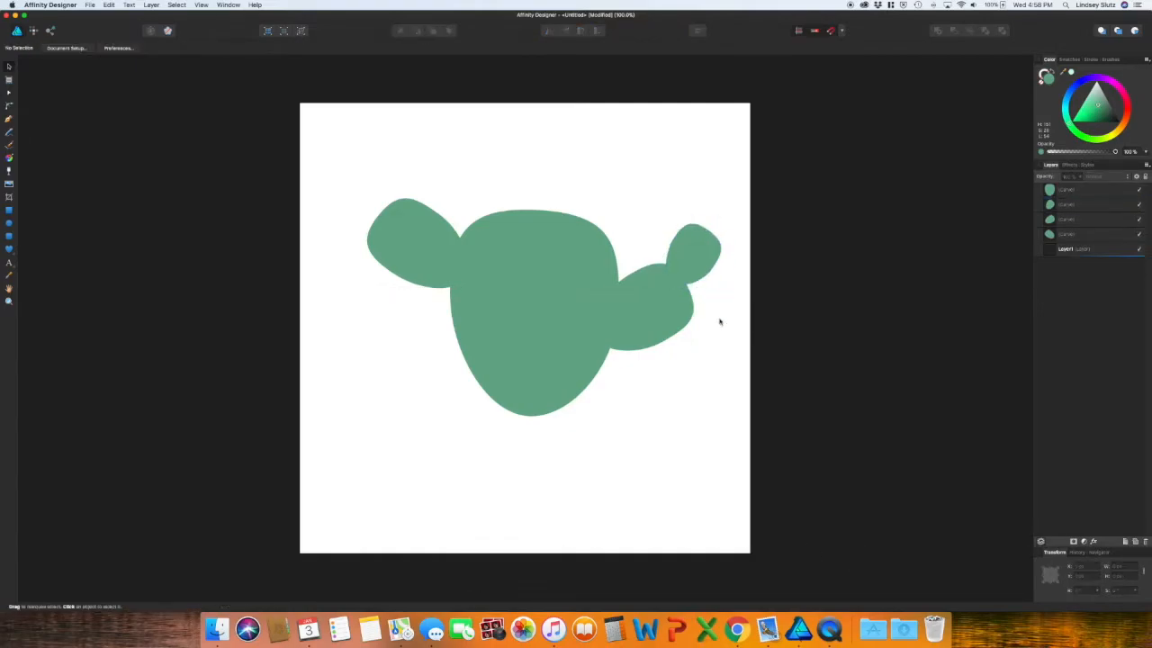
left_click(648, 306)
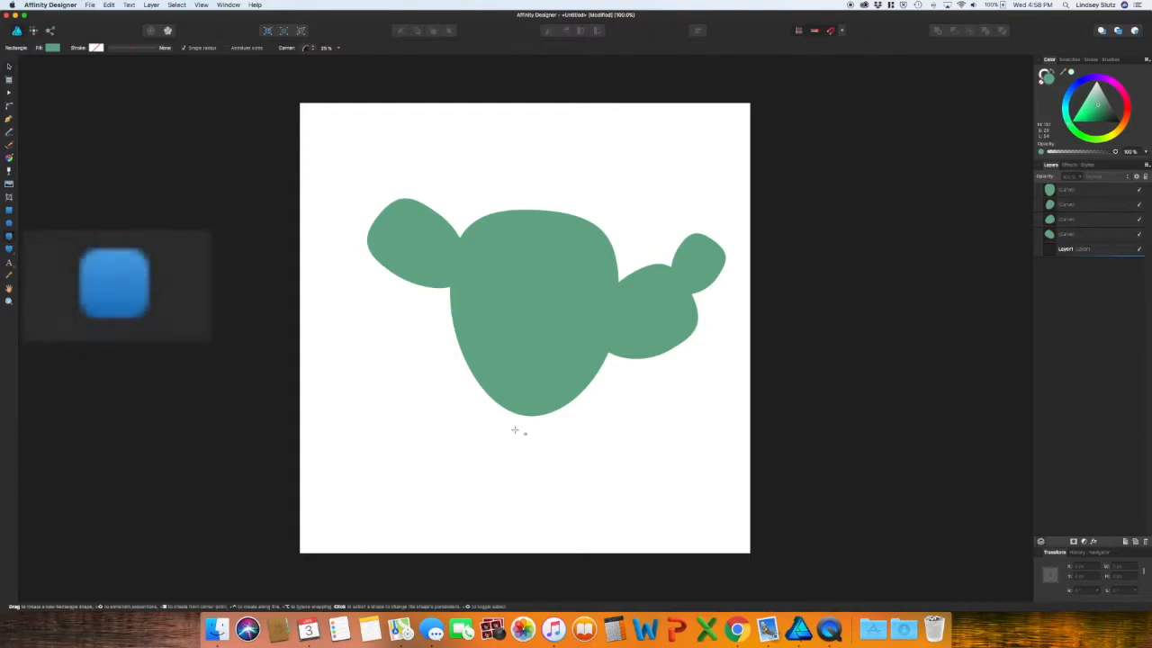
- Draw a thin navy rim bar below the cactus and adjust its size and placement
left_click_drag(450, 396, 623, 410)
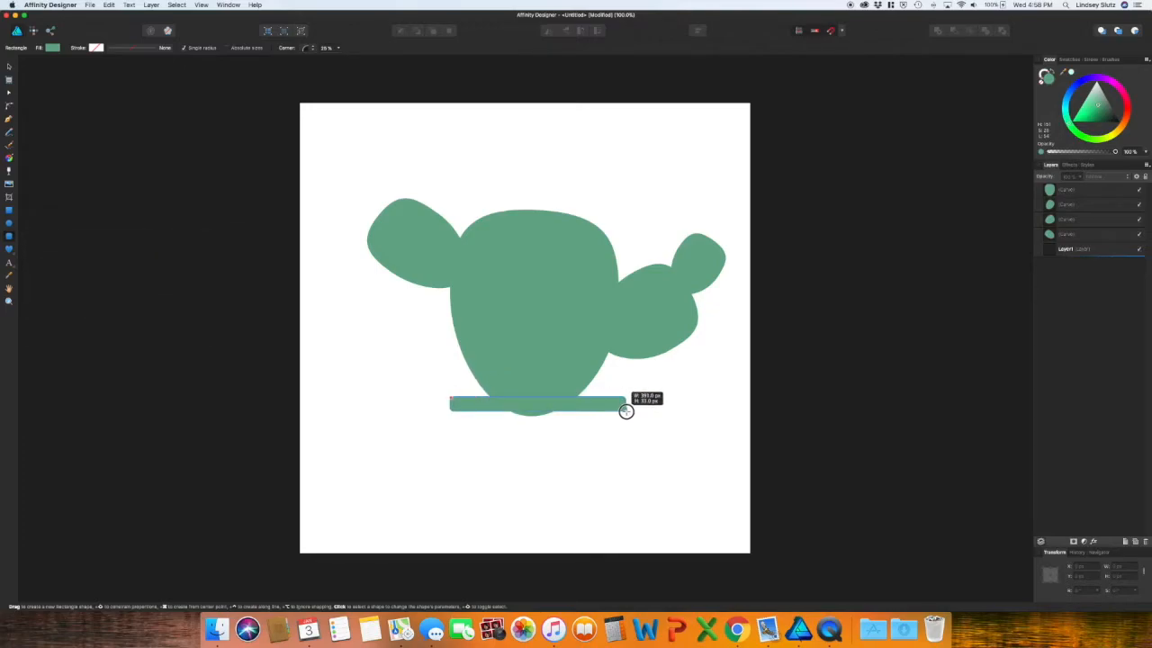
left_click_drag(450, 403, 626, 410)
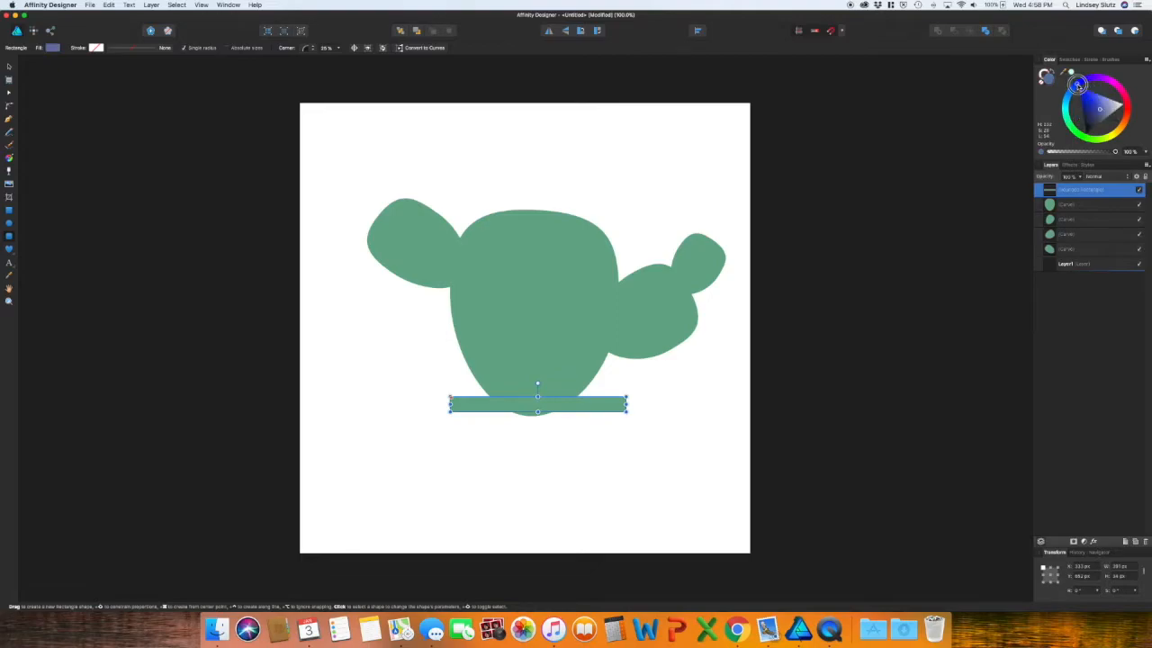
left_click(1087, 123)
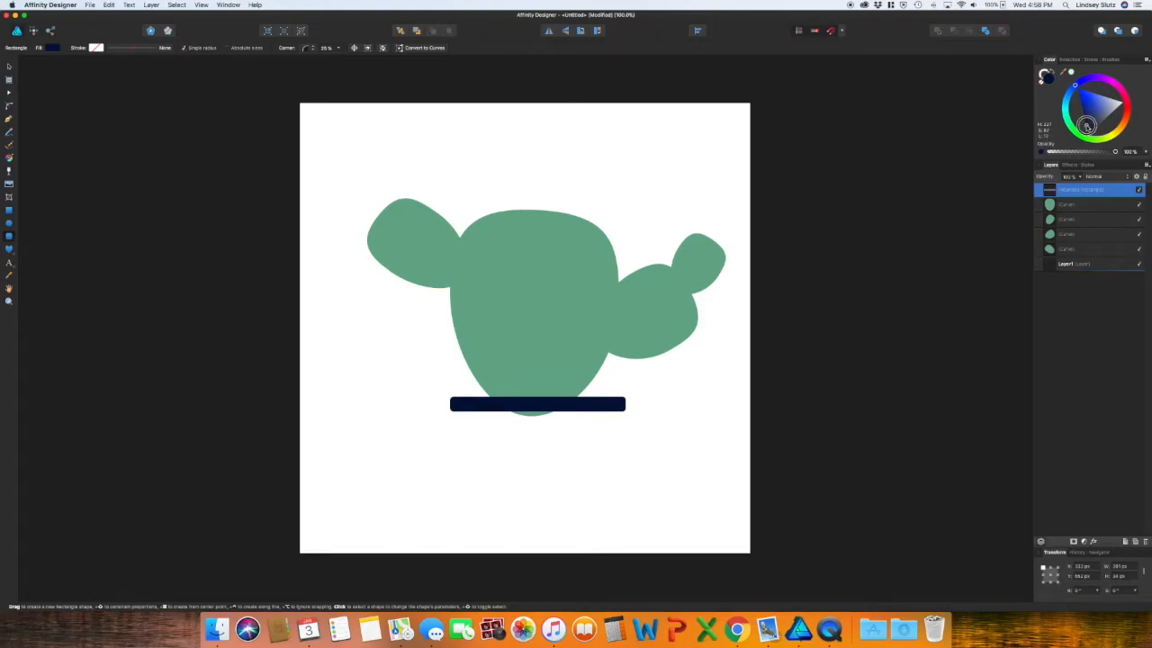
left_click(536, 403)
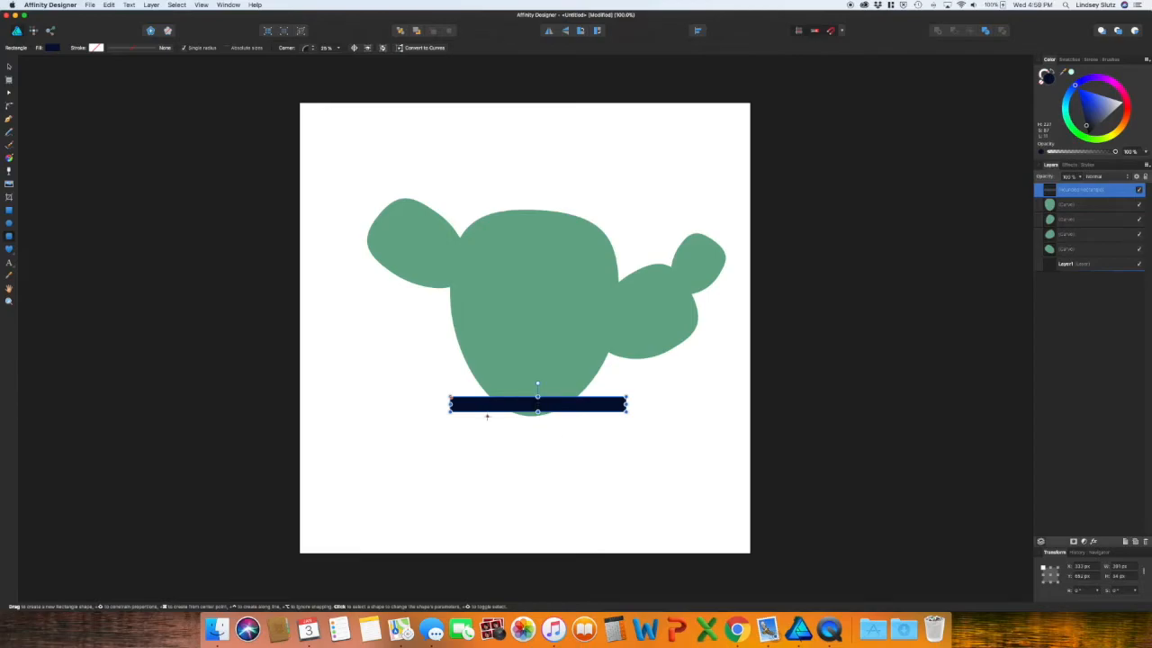
left_click_drag(483, 419, 597, 526)
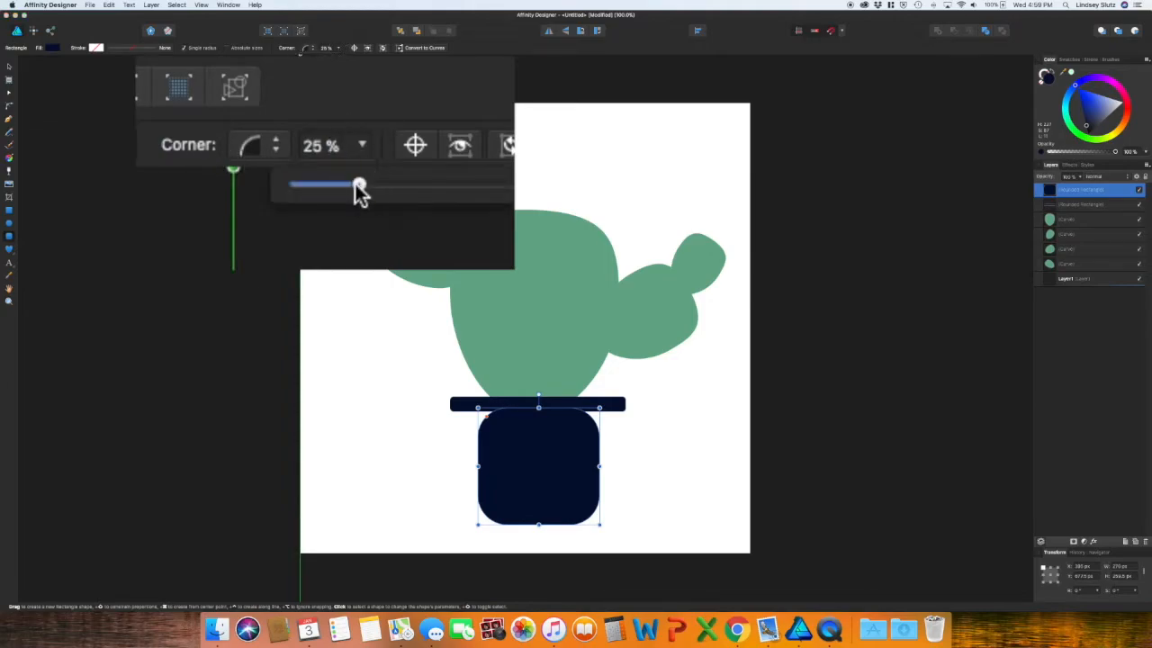
- Round the pot body's corners and drag its bottom nodes inward so it tapers to the base
left_click_drag(358, 184, 310, 183)
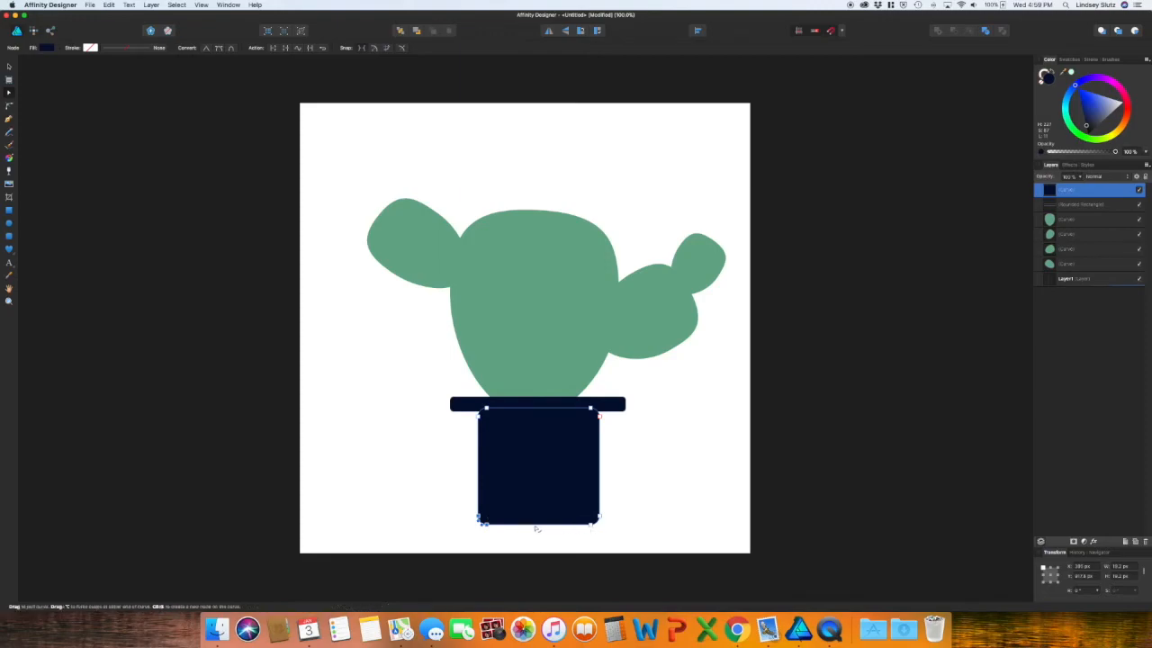
left_click_drag(482, 520, 490, 522)
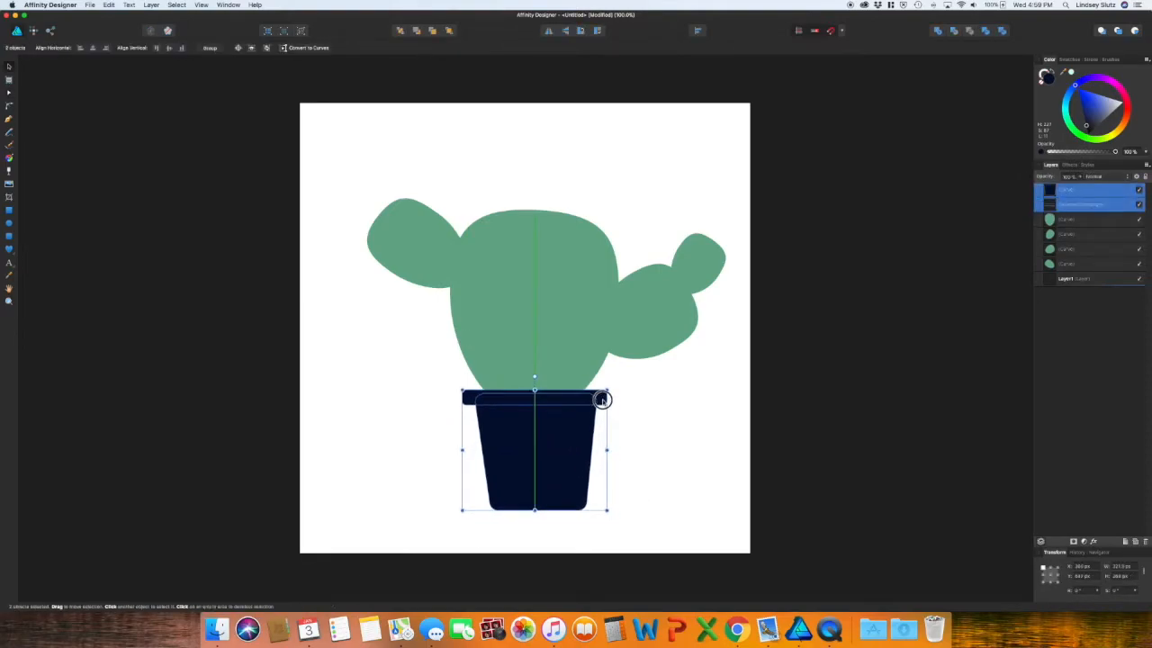
left_click(652, 425)
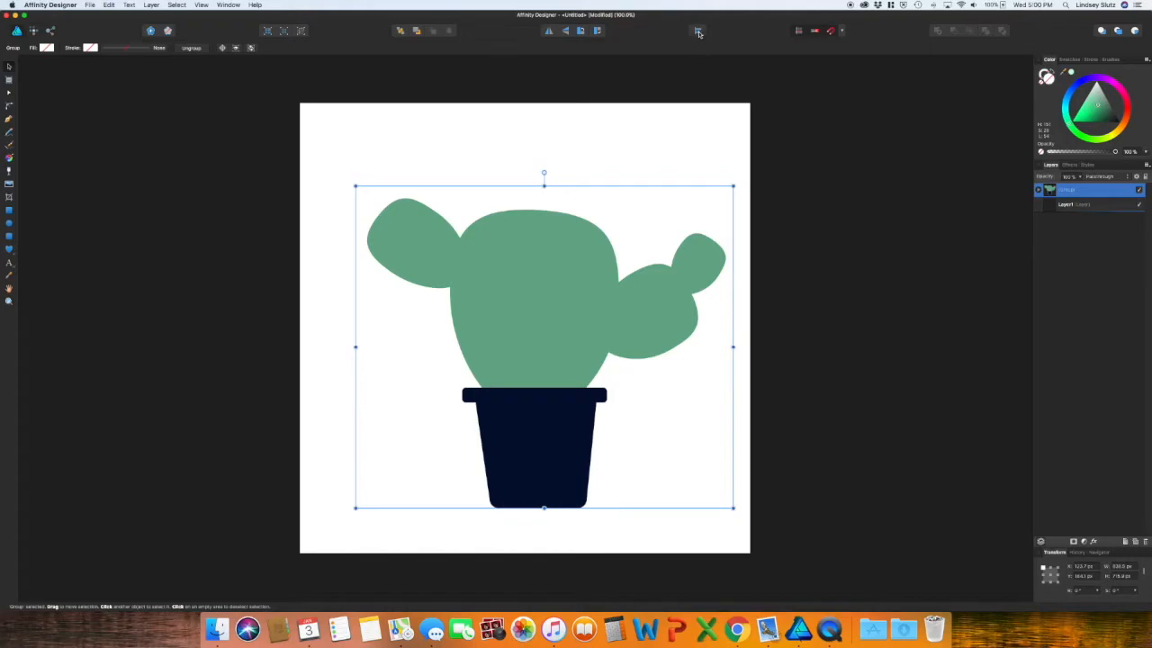
- Align the grouped cactus-and-pot artwork to the canvas centre
left_click(695, 33)
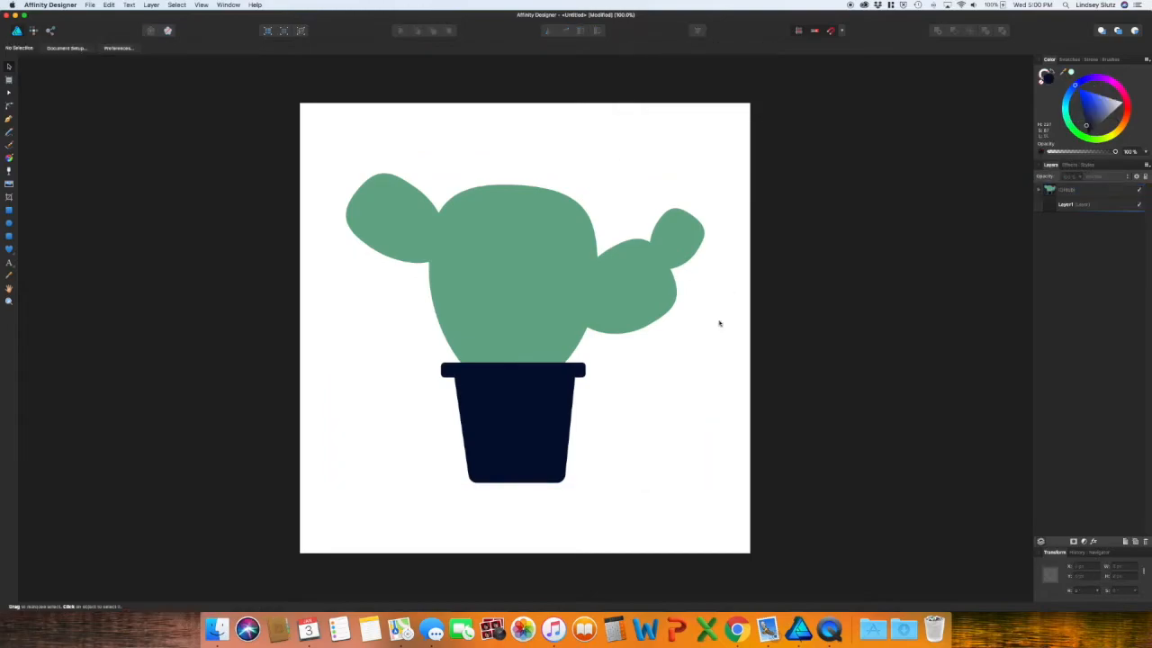
right_click(522, 405)
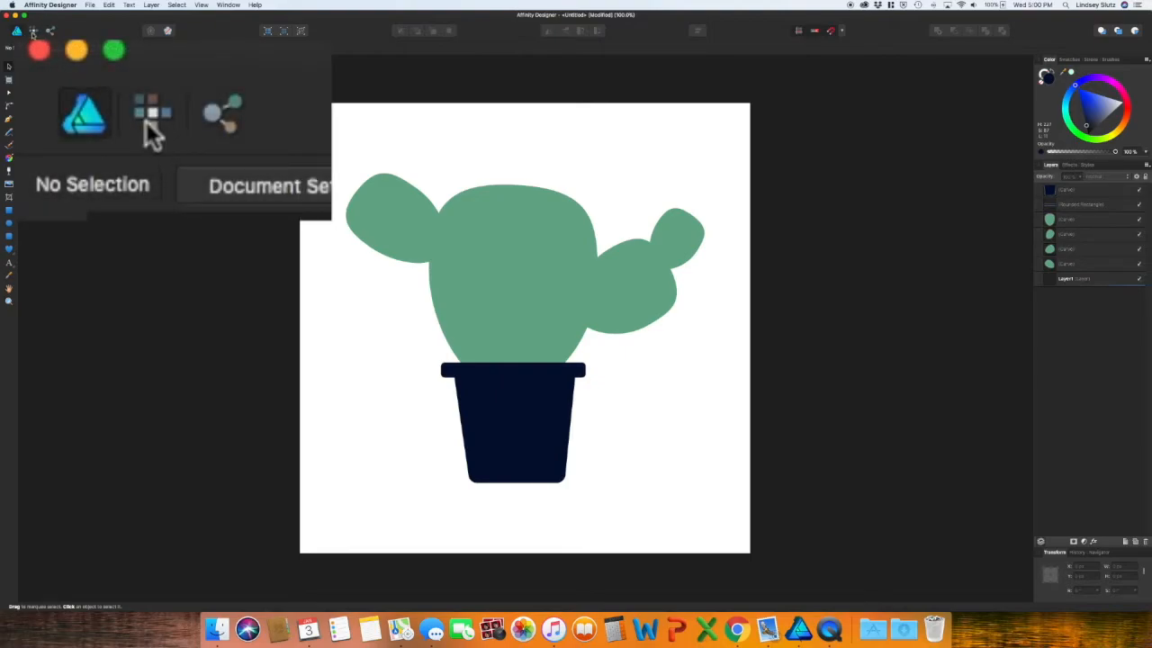
mouse_move(151, 126)
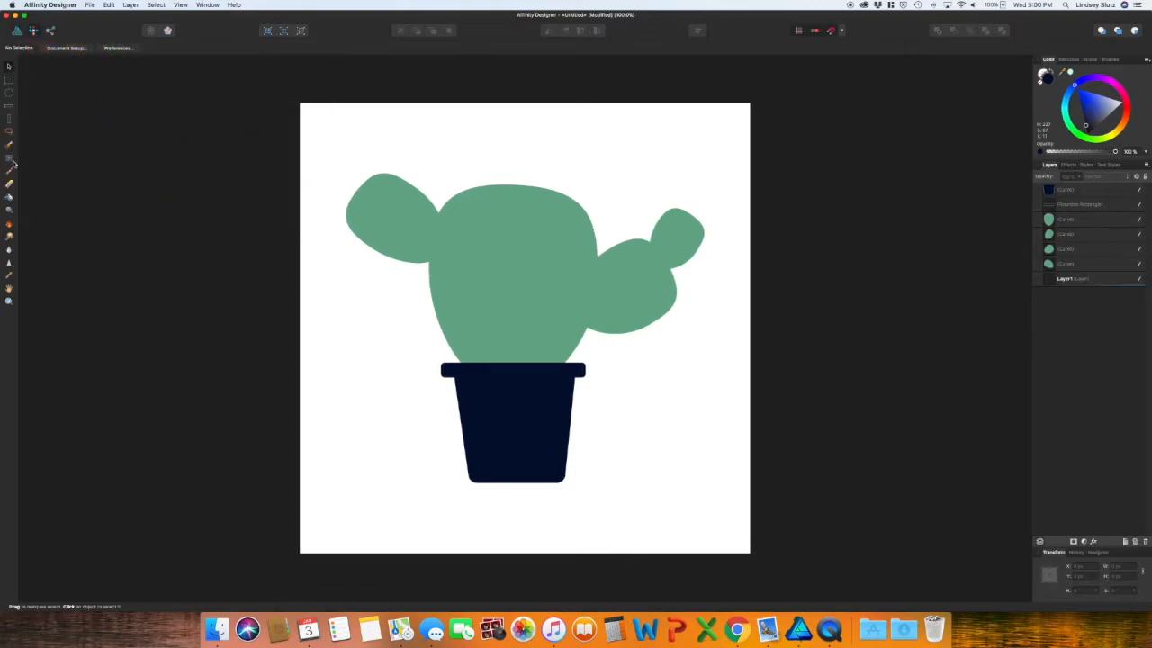
mouse_move(7, 169)
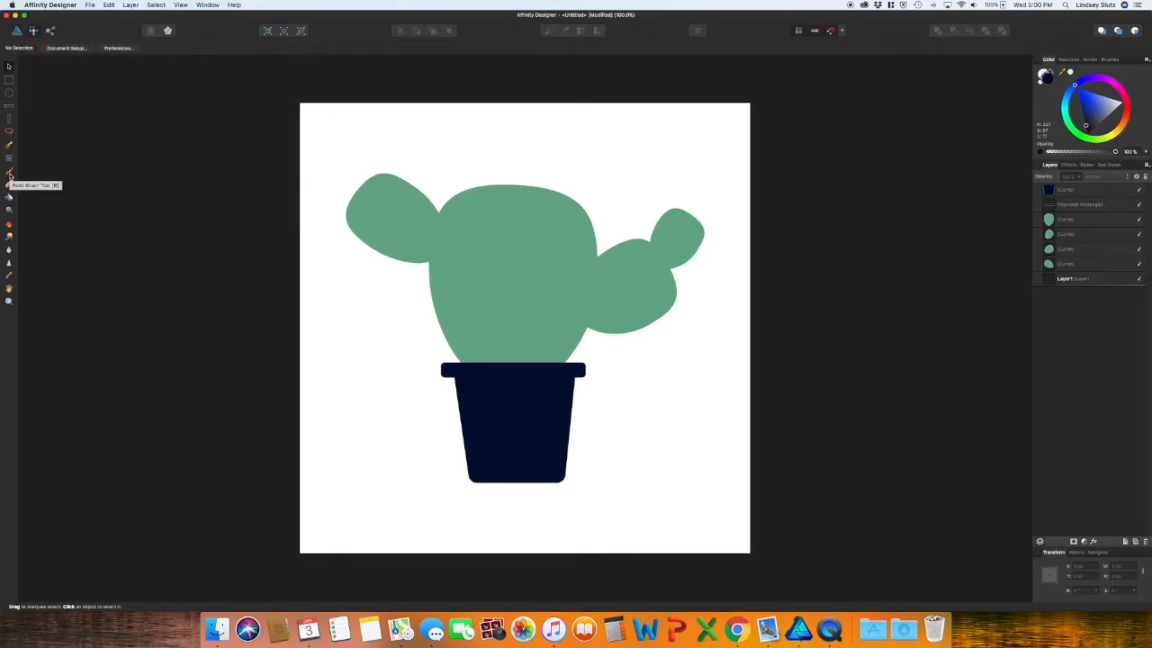
- Pick the Pixel Brush Tool for raster texture shading
left_click(7, 172)
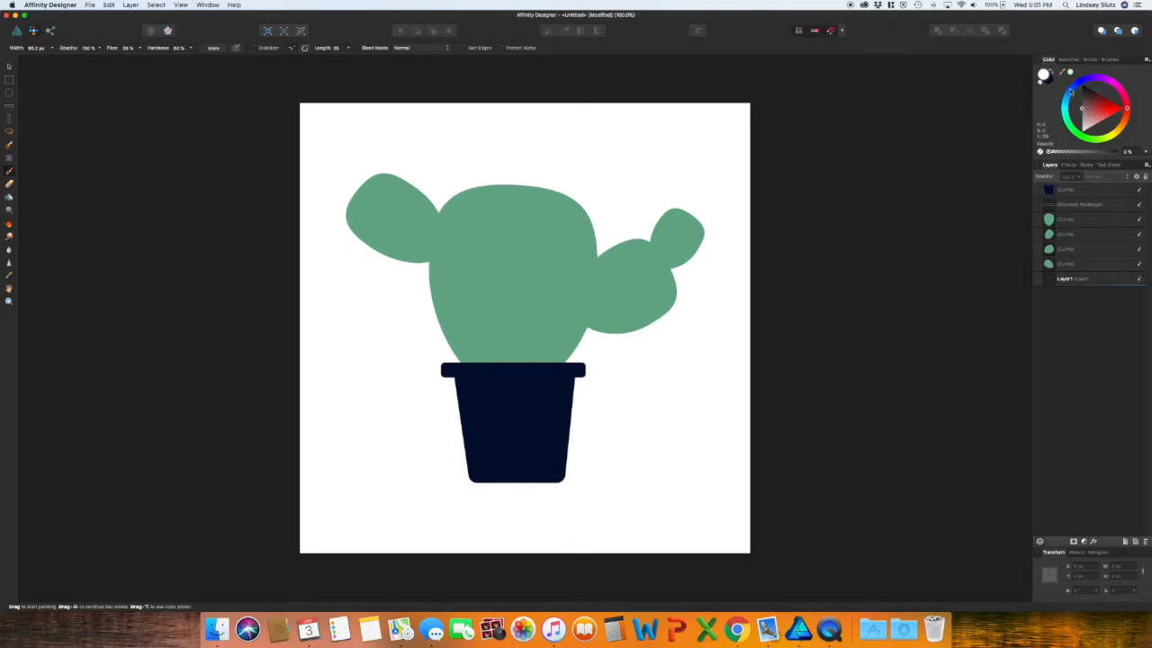
mouse_move(561, 243)
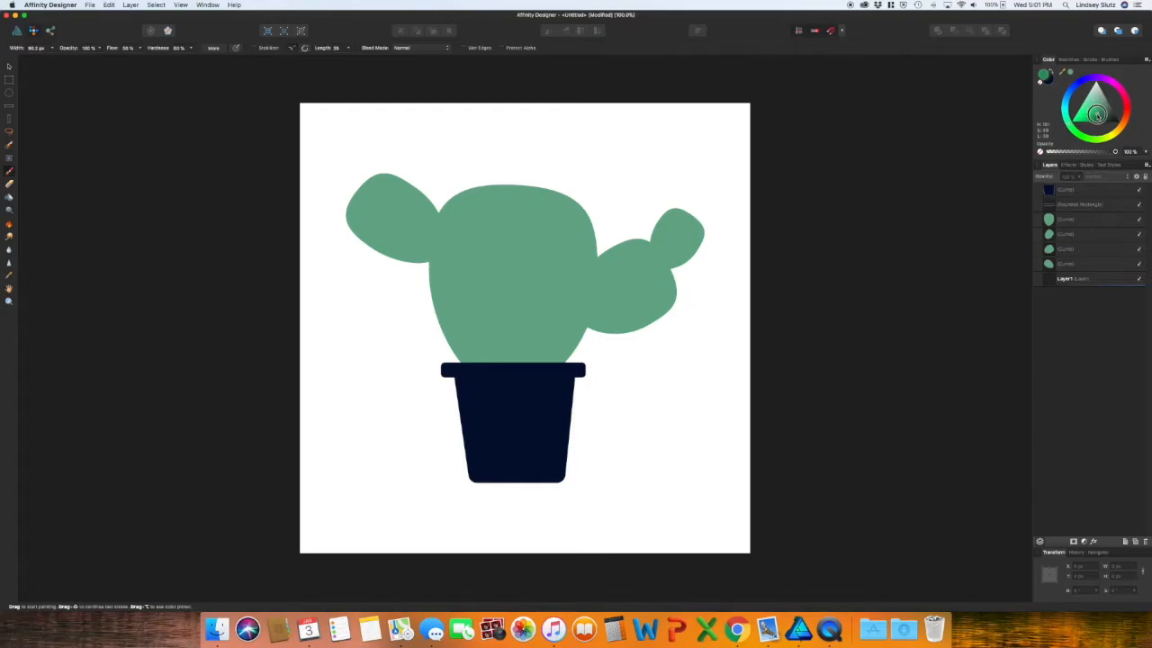
- Browse the brush categories, keep Texture, and add a new pixel layer on top
left_click(1066, 78)
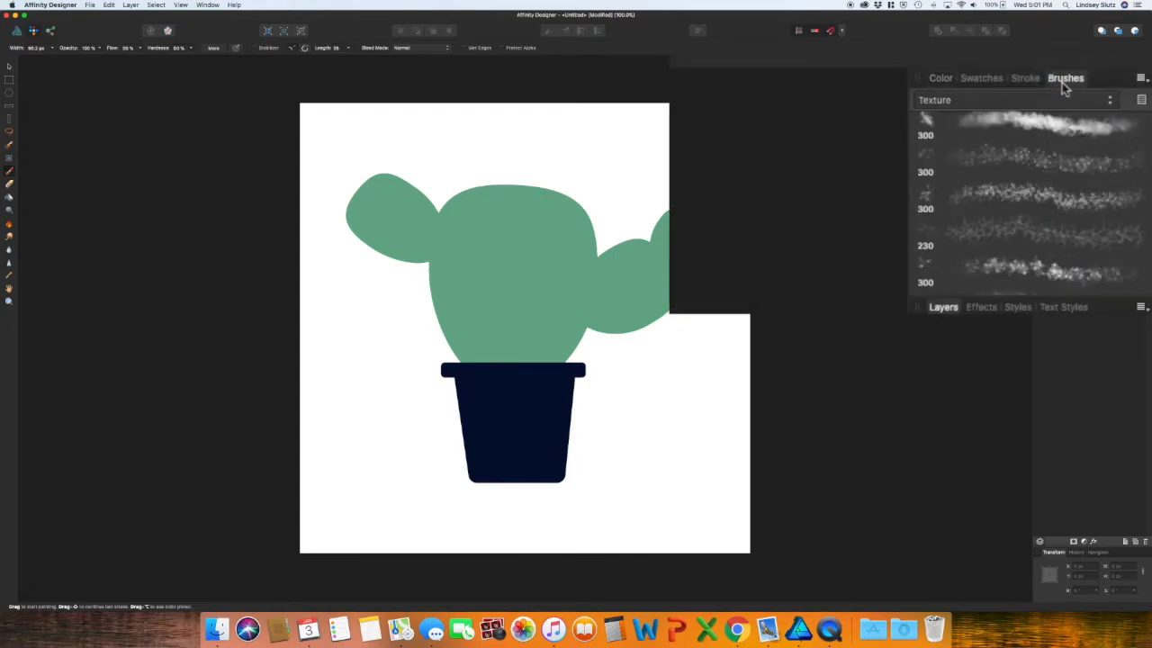
left_click(1105, 101)
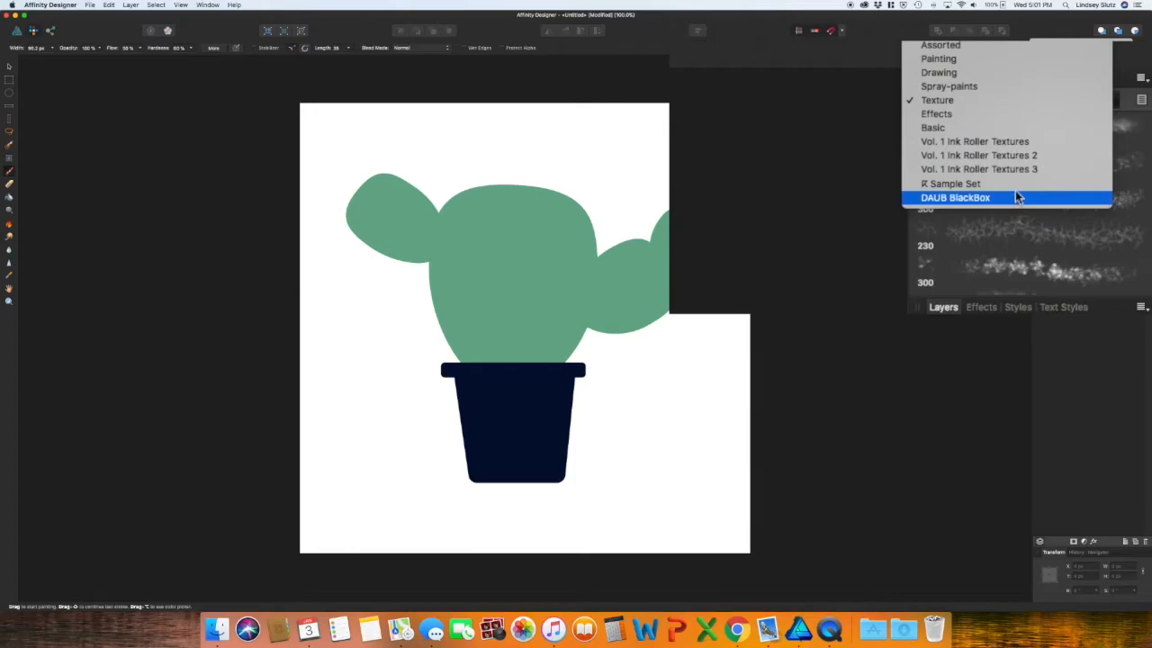
left_click(953, 196)
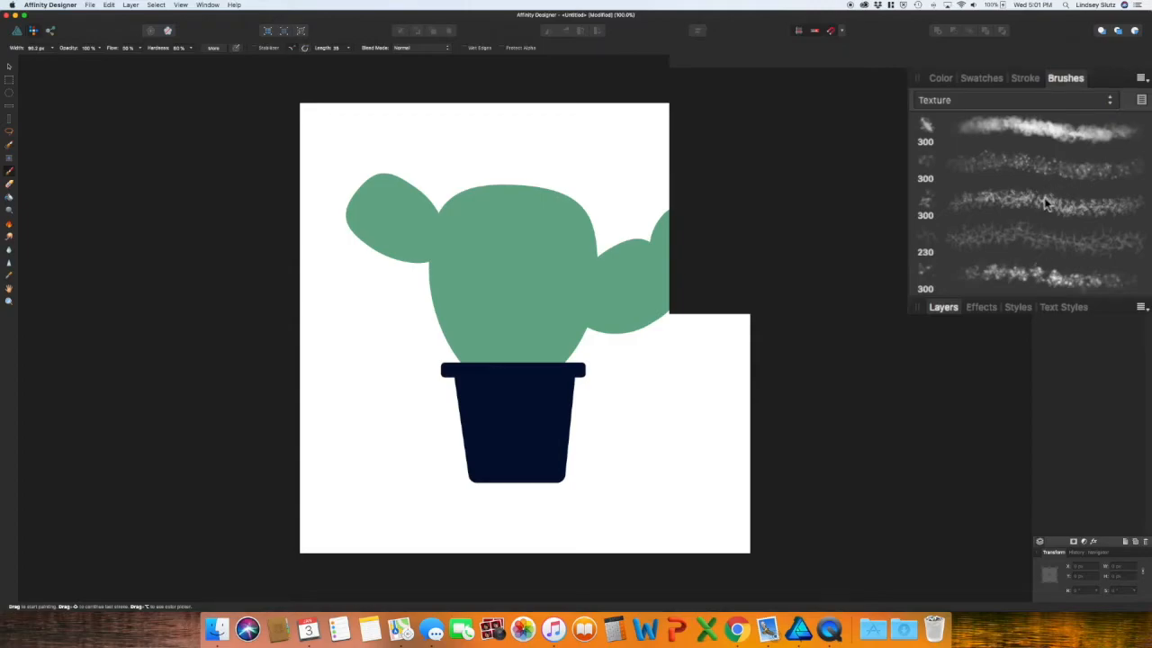
scroll("down", 3)
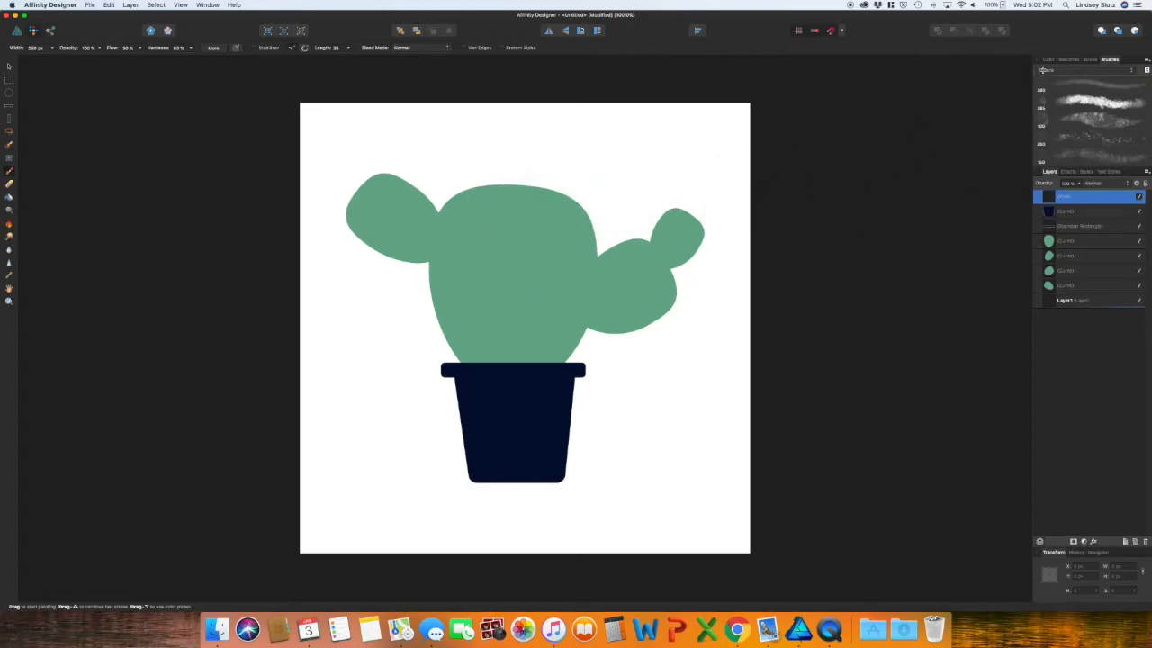
- Paint dark green textured shading strokes down the right side of the main pad
left_click(1041, 62)
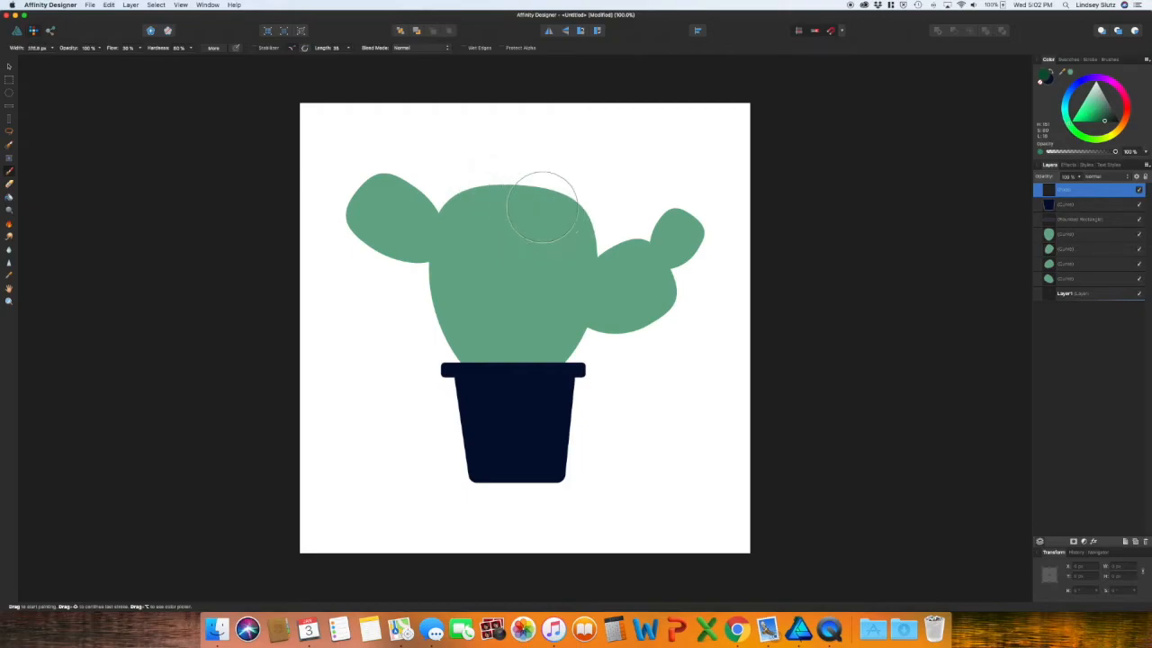
key("]")
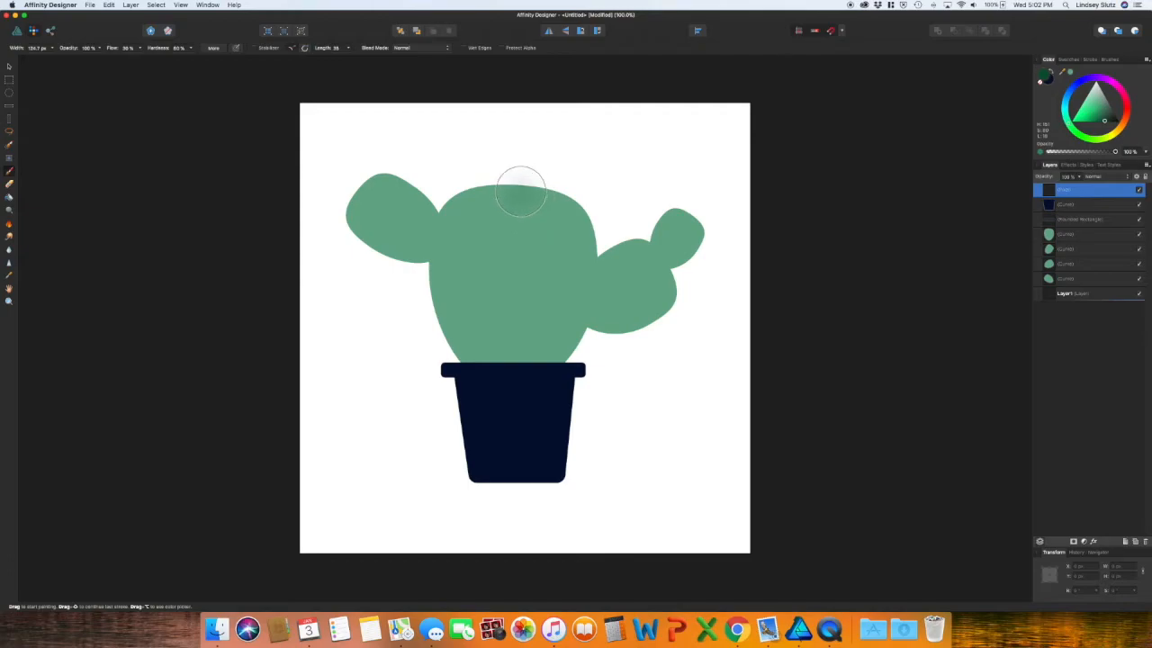
left_click_drag(520, 189, 576, 231)
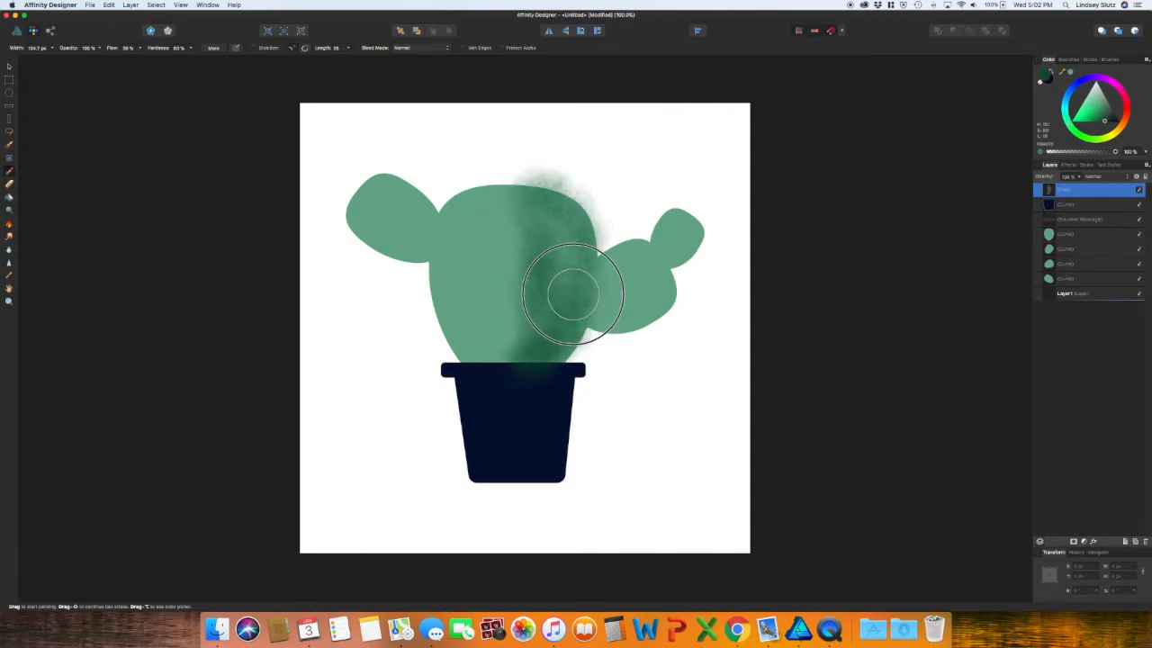
left_click_drag(572, 297, 573, 194)
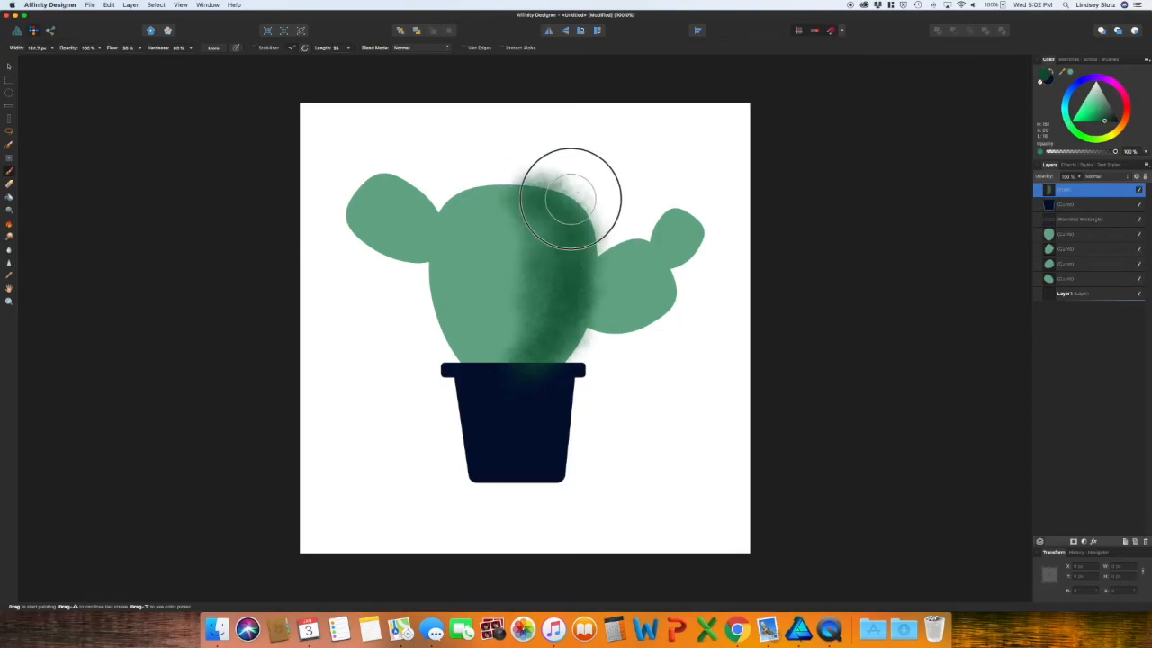
left_click_drag(567, 198, 594, 338)
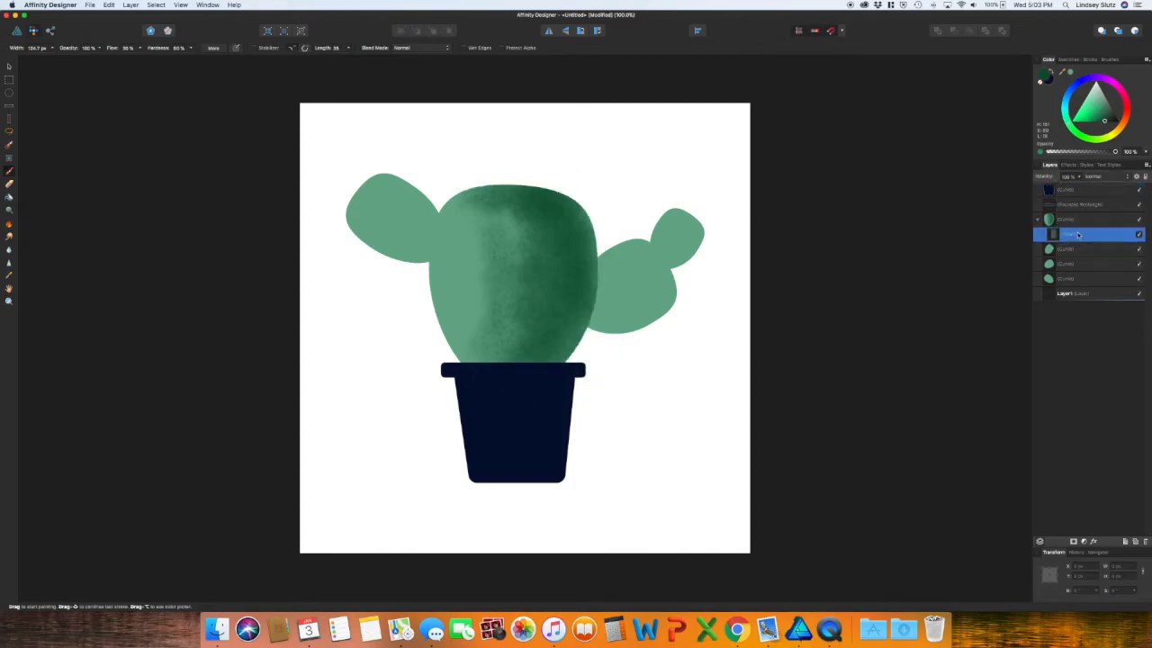
mouse_move(576, 327)
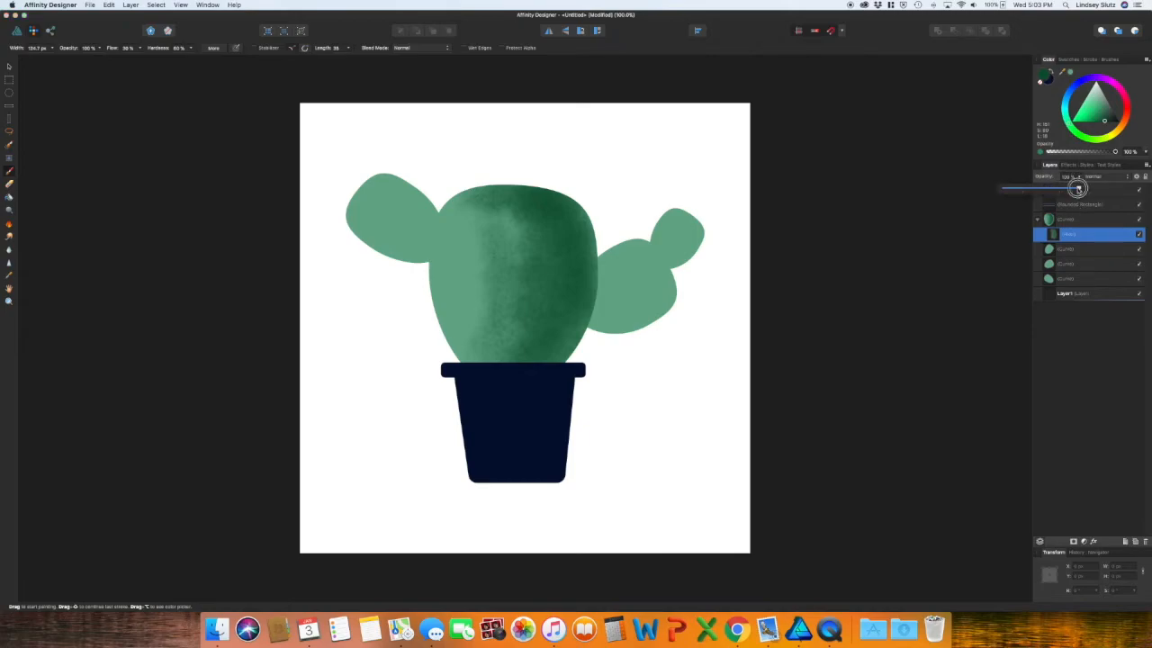
- Lower the opacity of the main and right pads' clipped shading layers to soften them
left_click_drag(1077, 189, 1022, 189)
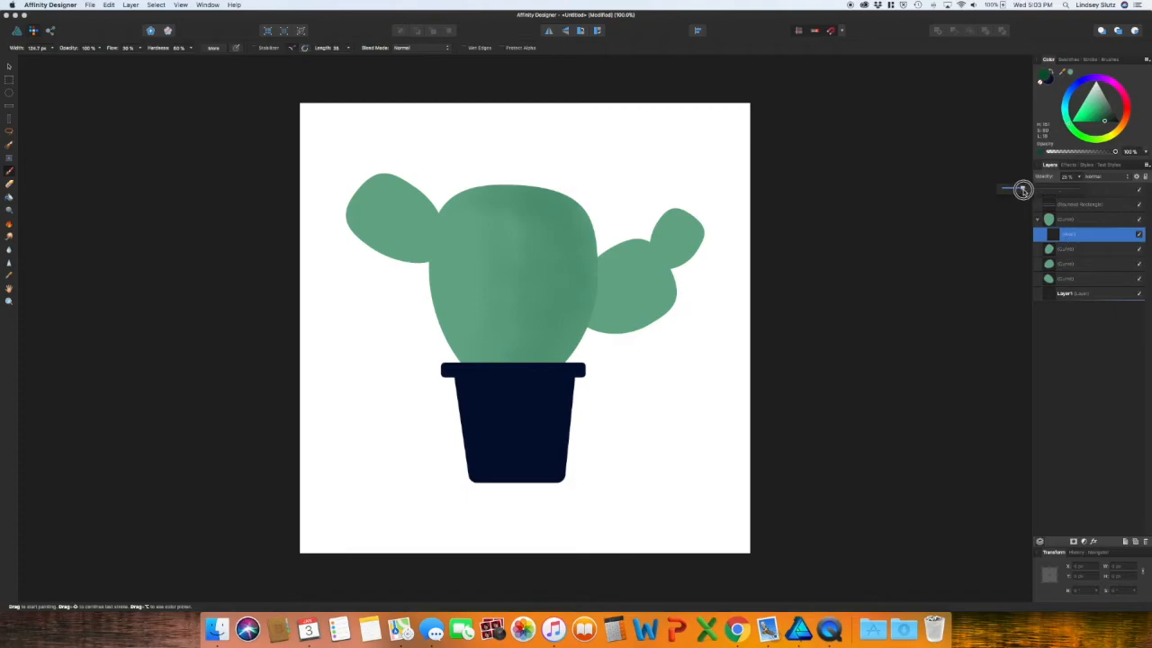
mouse_move(828, 227)
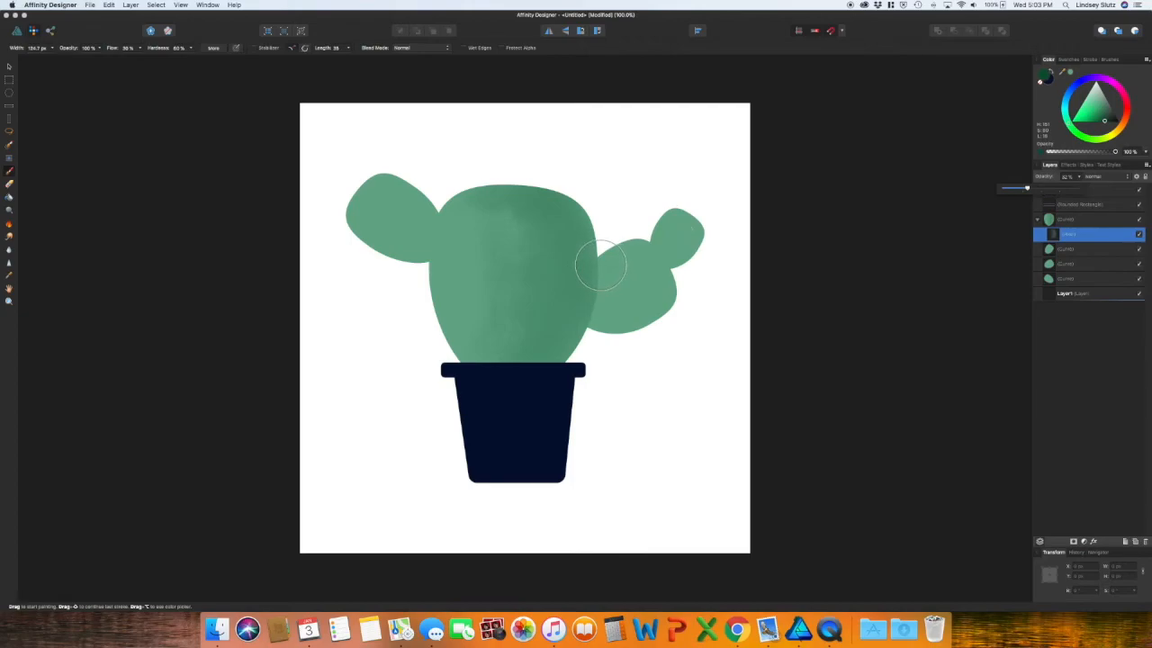
mouse_move(603, 273)
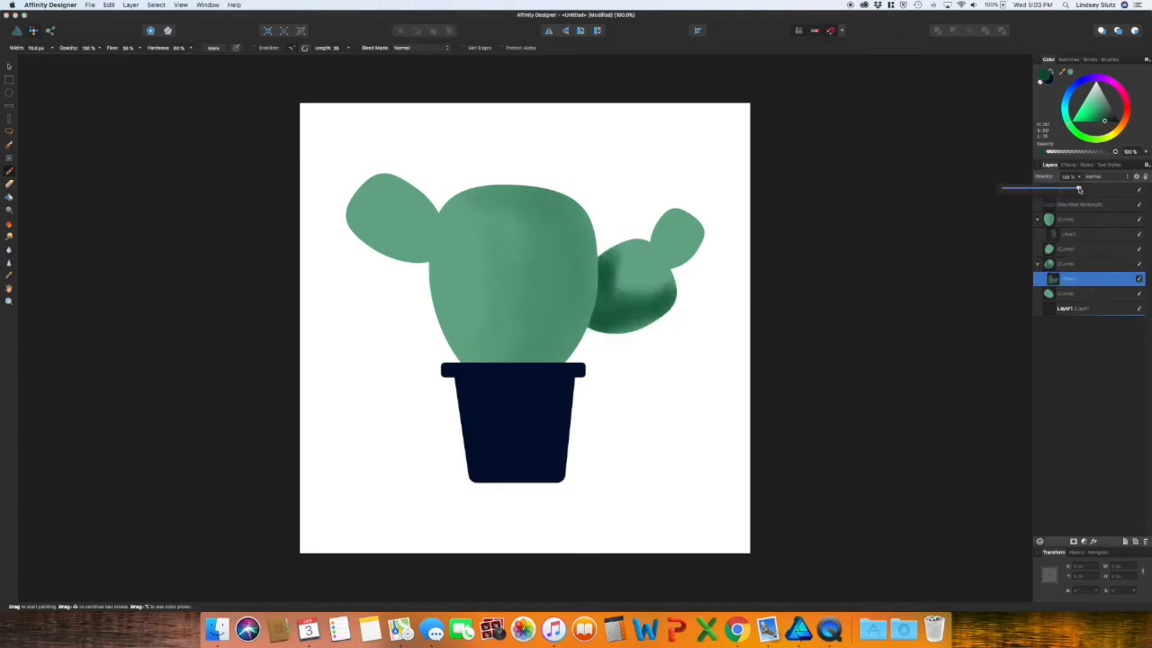
left_click_drag(1079, 189, 1035, 191)
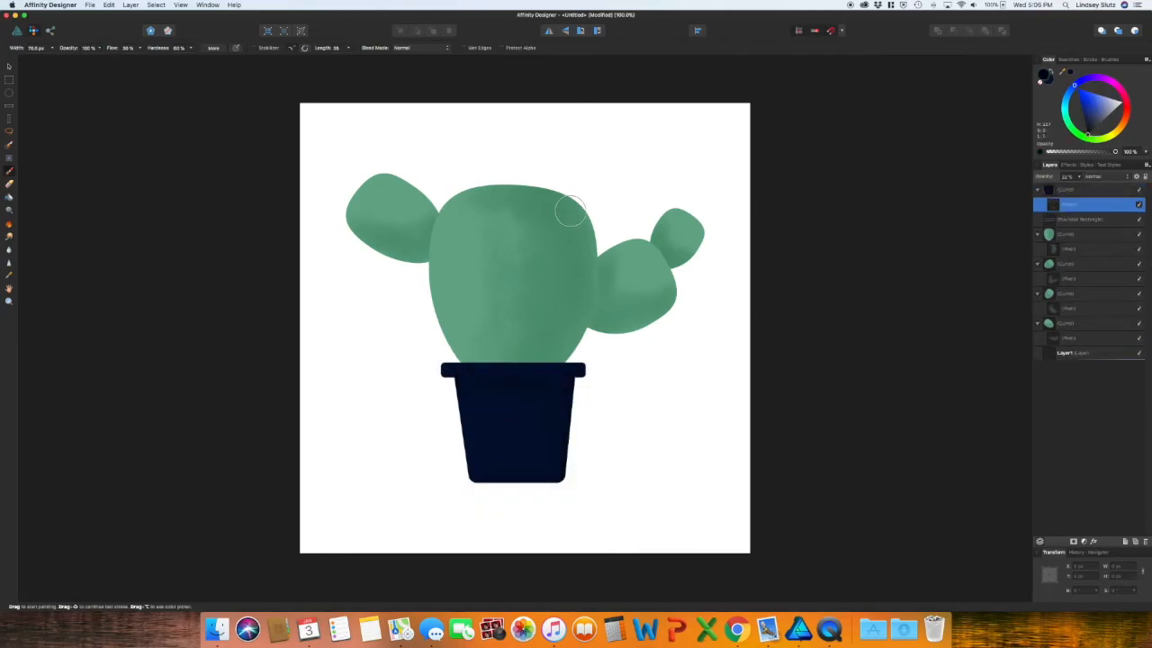
- Choose a thin brush from a drawing brush category for the stitches
left_click(1109, 58)
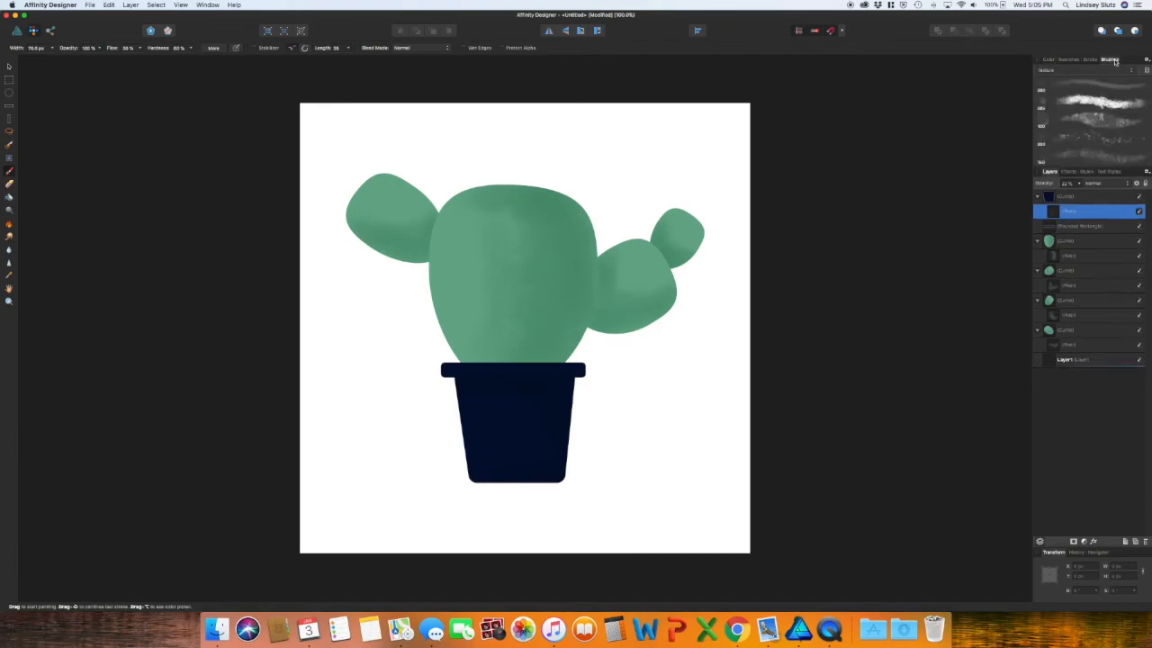
left_click(1132, 64)
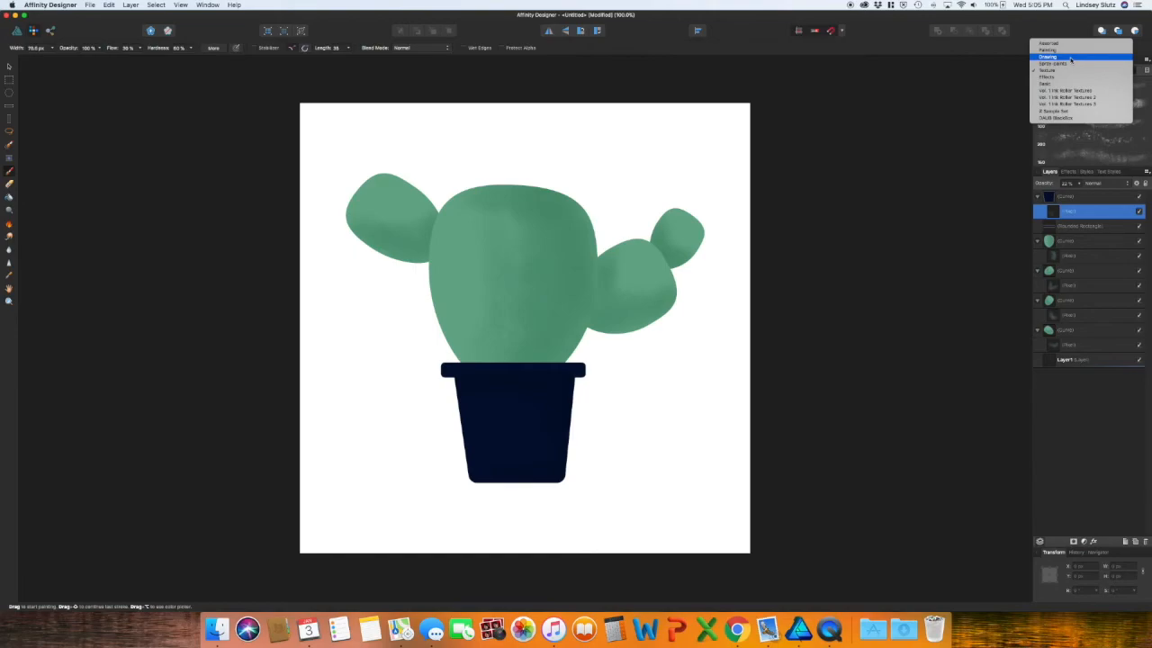
left_click(1053, 56)
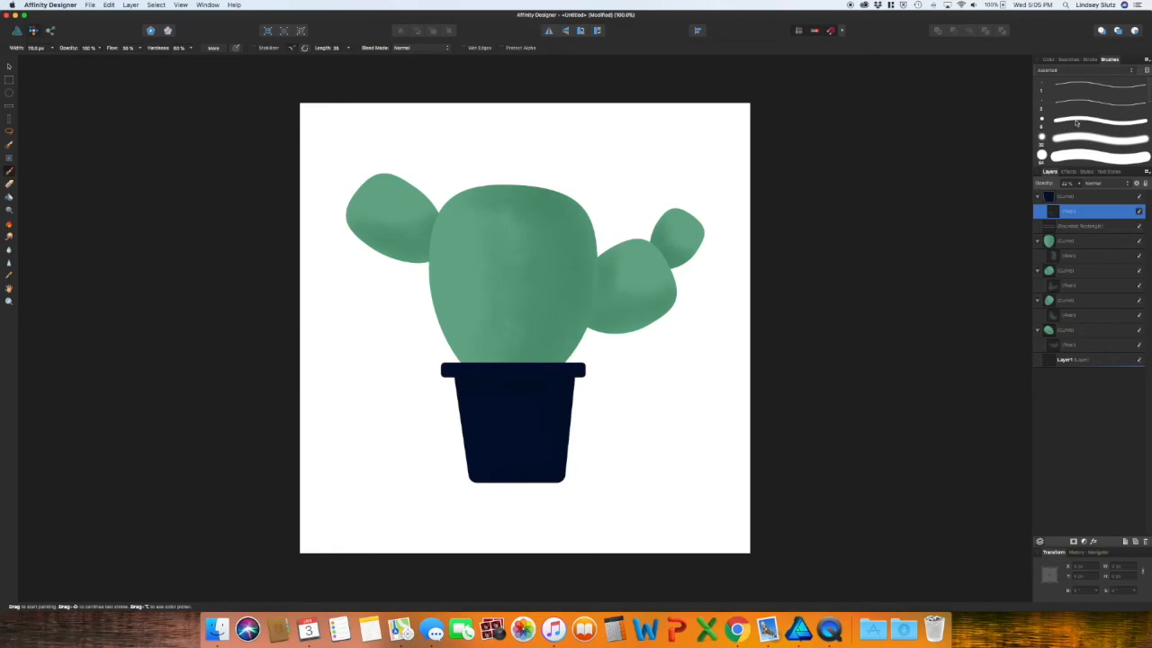
left_click(1094, 124)
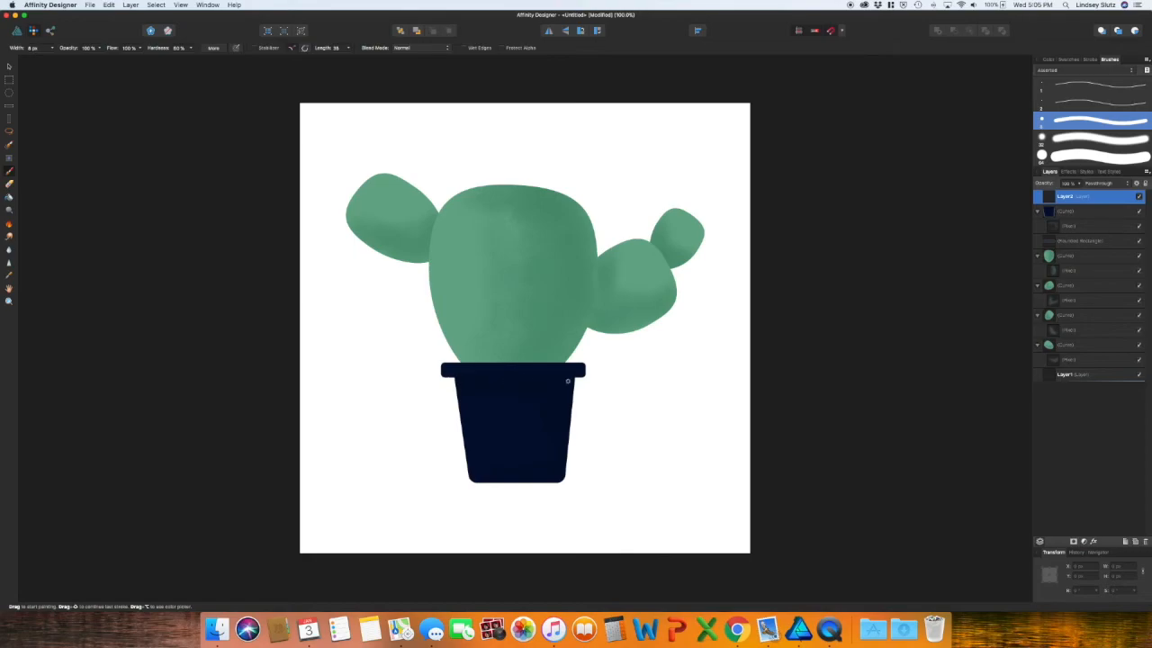
mouse_move(119, 191)
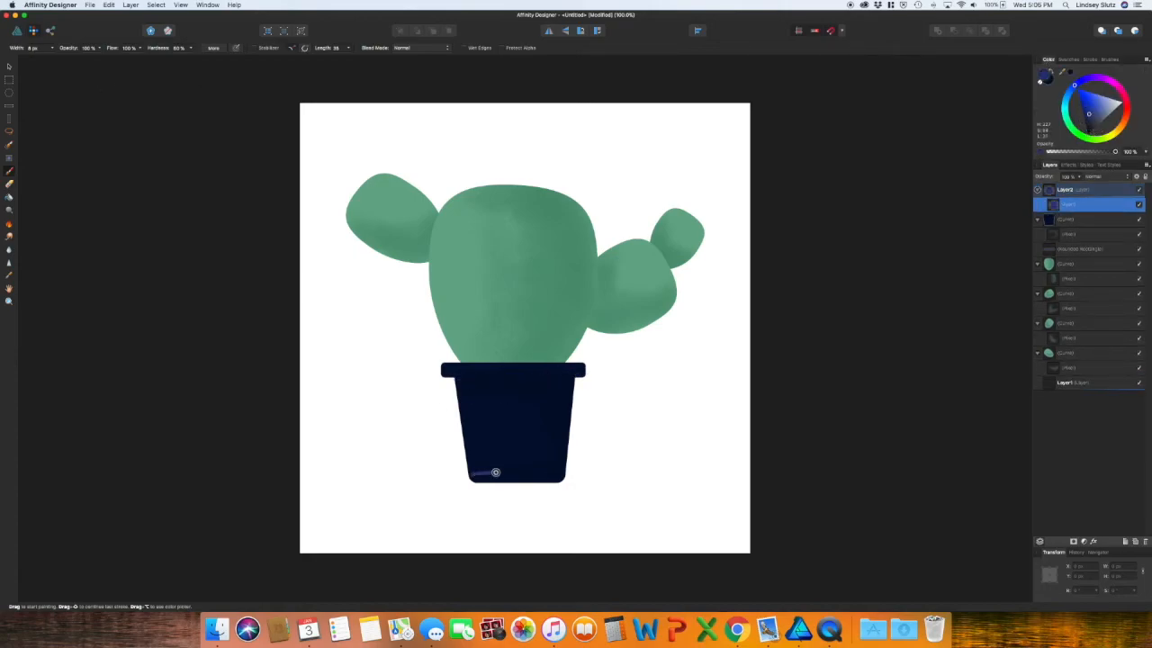
- Paint light blue stitch marks along the bottom of the navy pot
left_click_drag(482, 464, 543, 465)
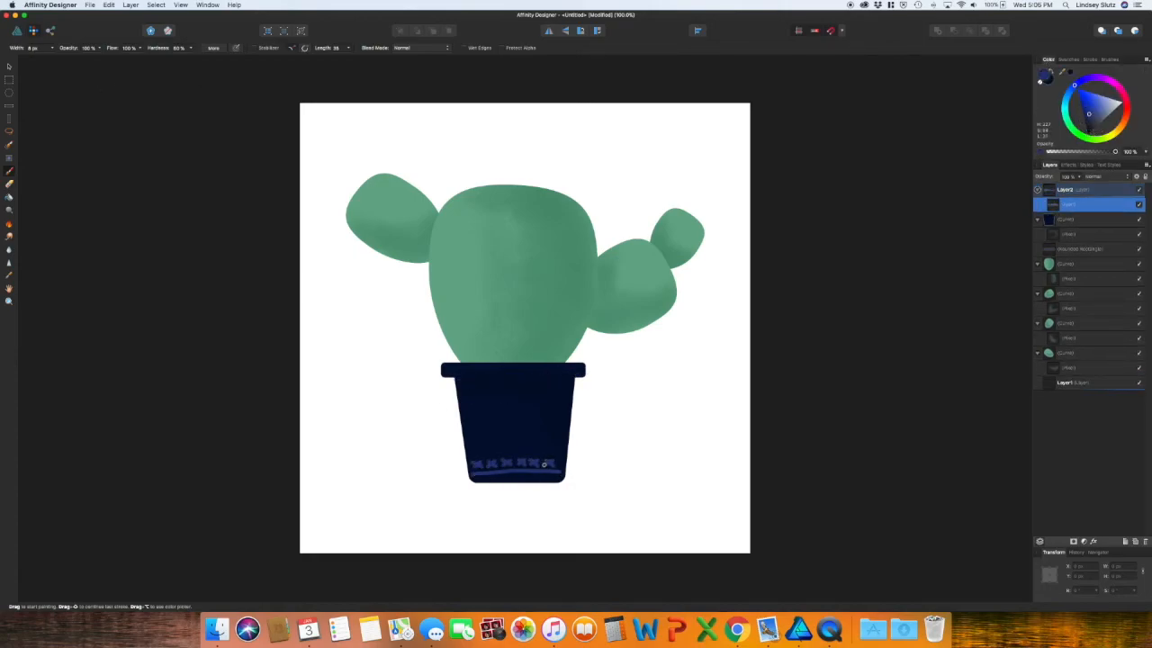
left_click(1091, 176)
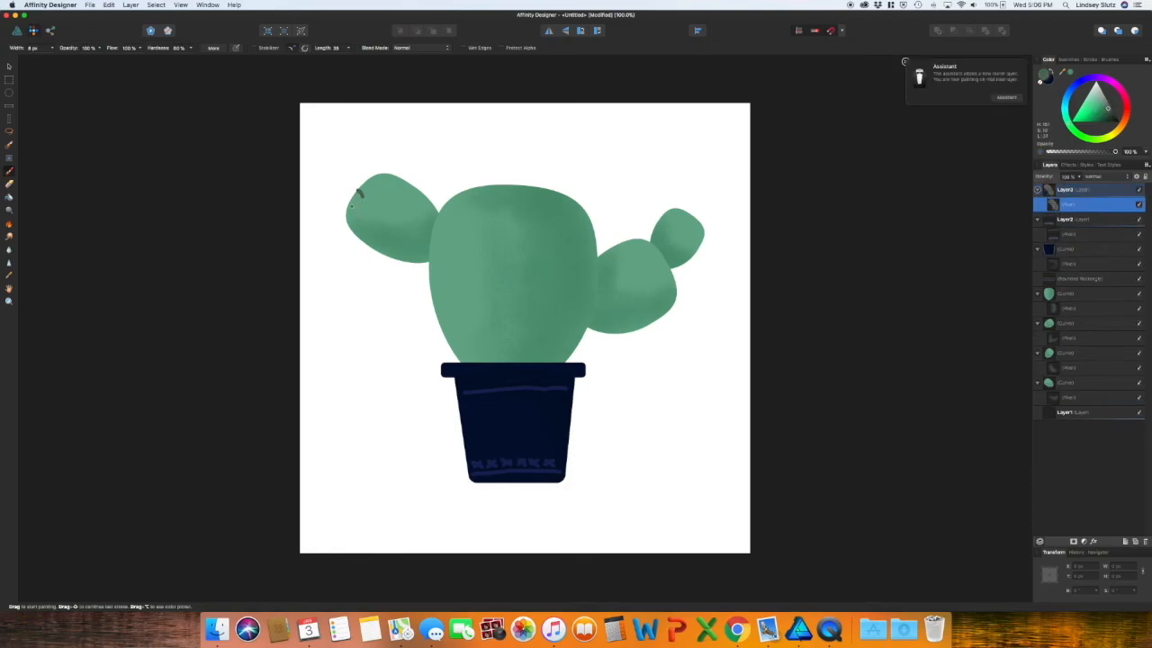
- Paint short dark spikes across the cactus pads and settle their layer opacity at full darkness
left_click_drag(360, 189, 414, 234)
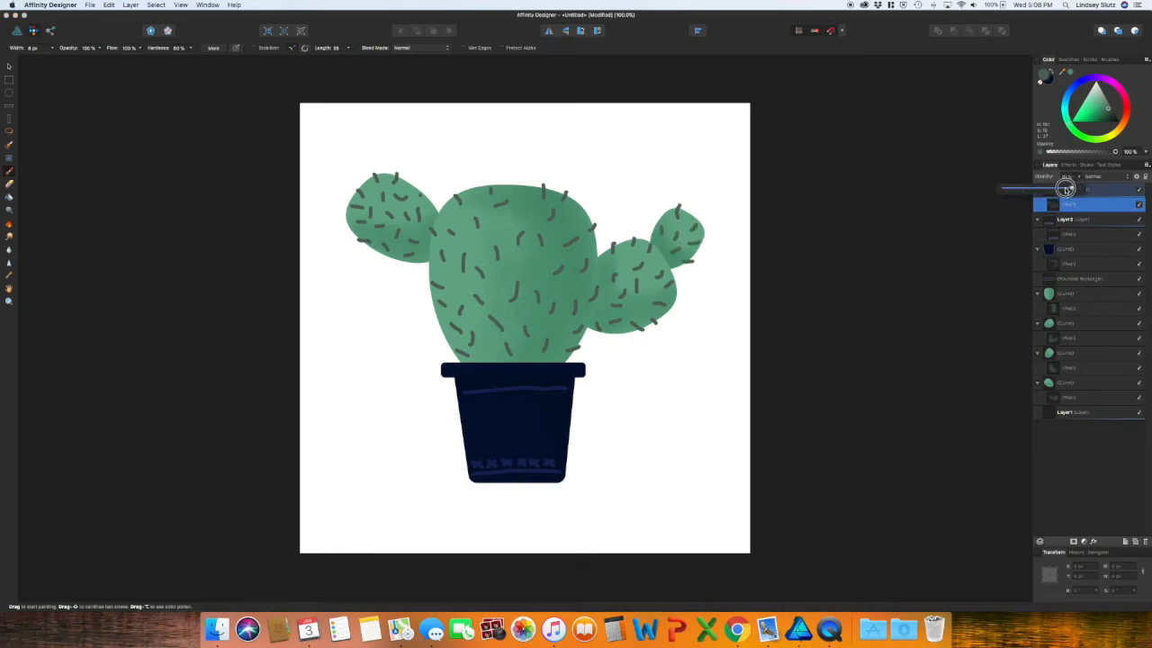
left_click_drag(1061, 187, 1033, 185)
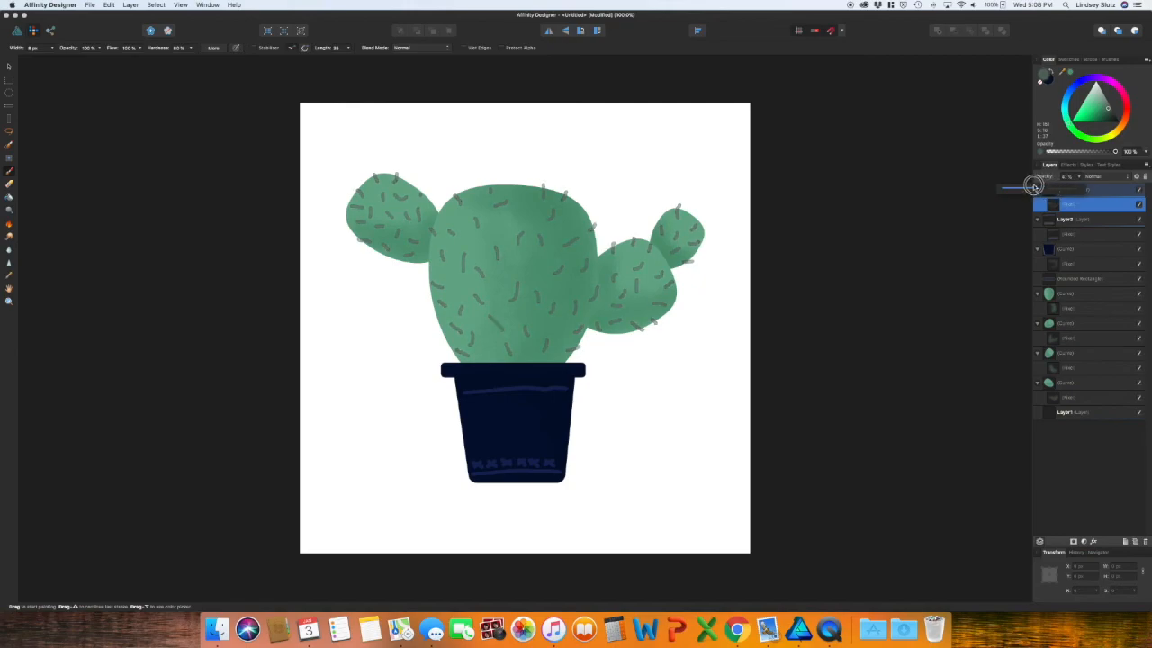
left_click_drag(1033, 186, 1095, 185)
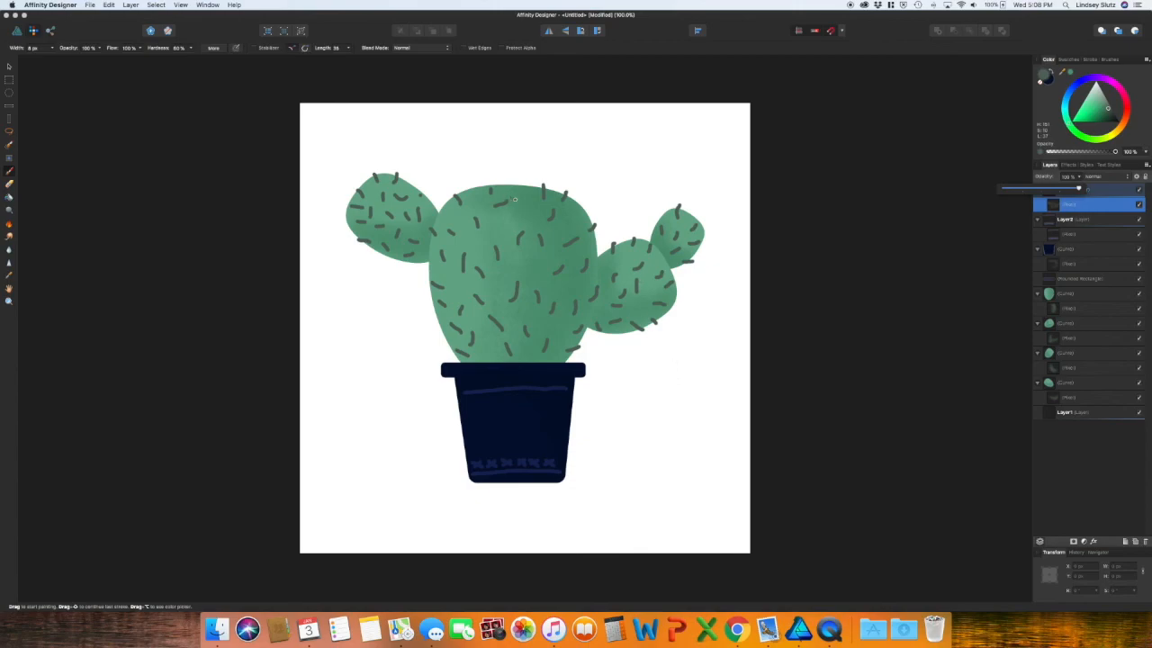
mouse_move(545, 241)
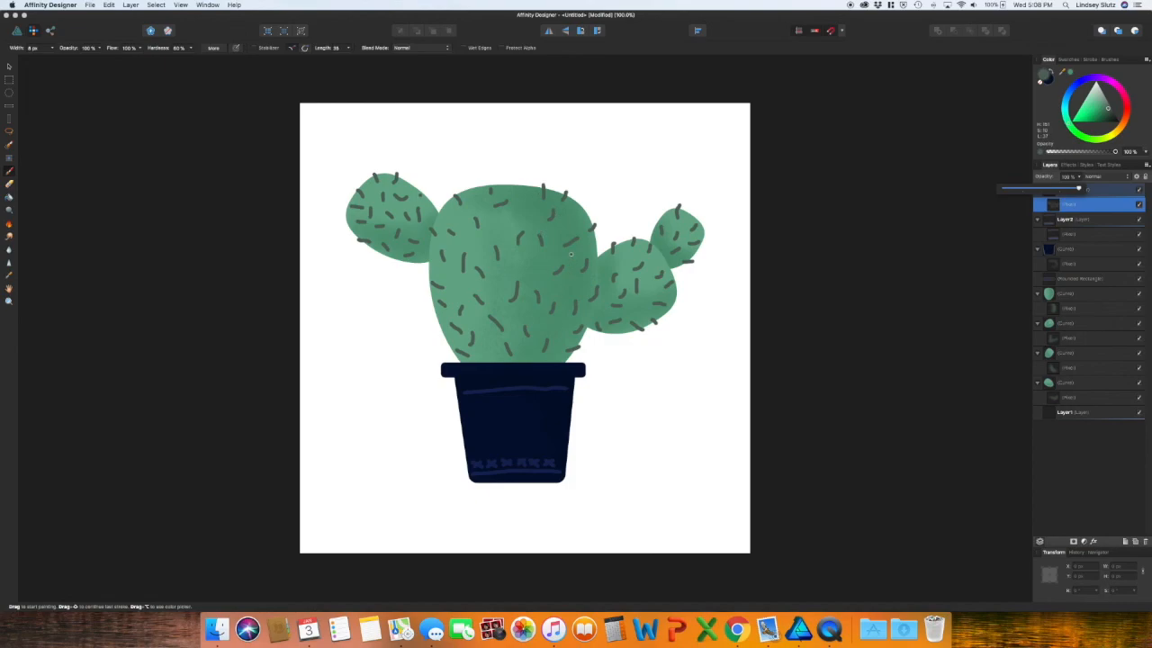
mouse_move(561, 246)
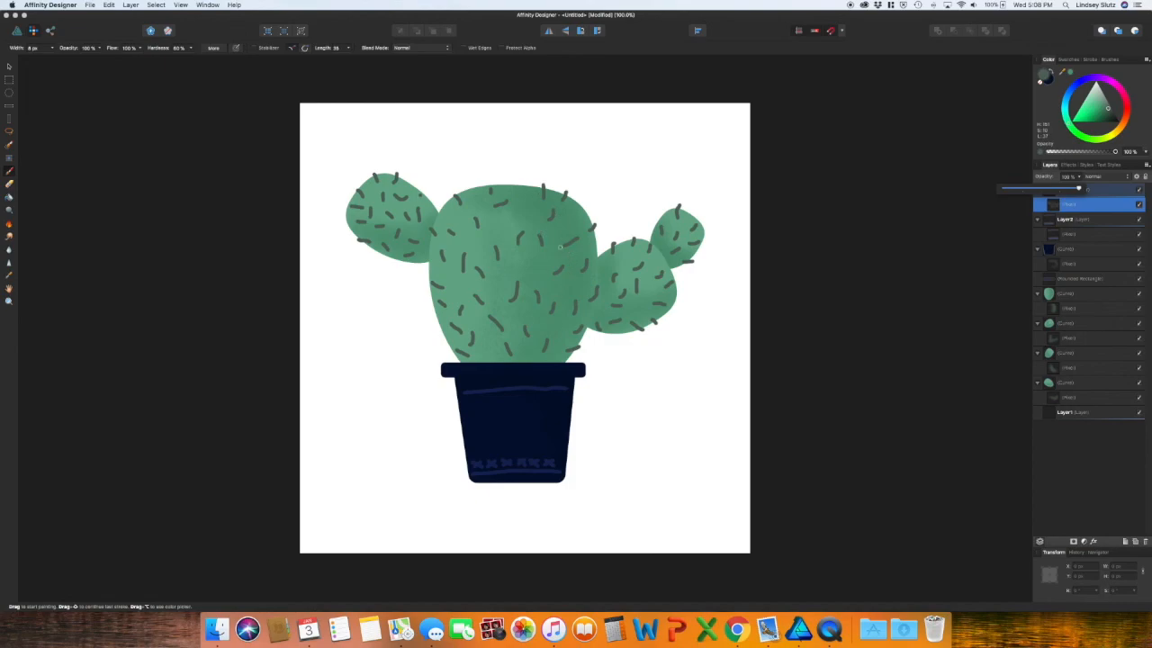